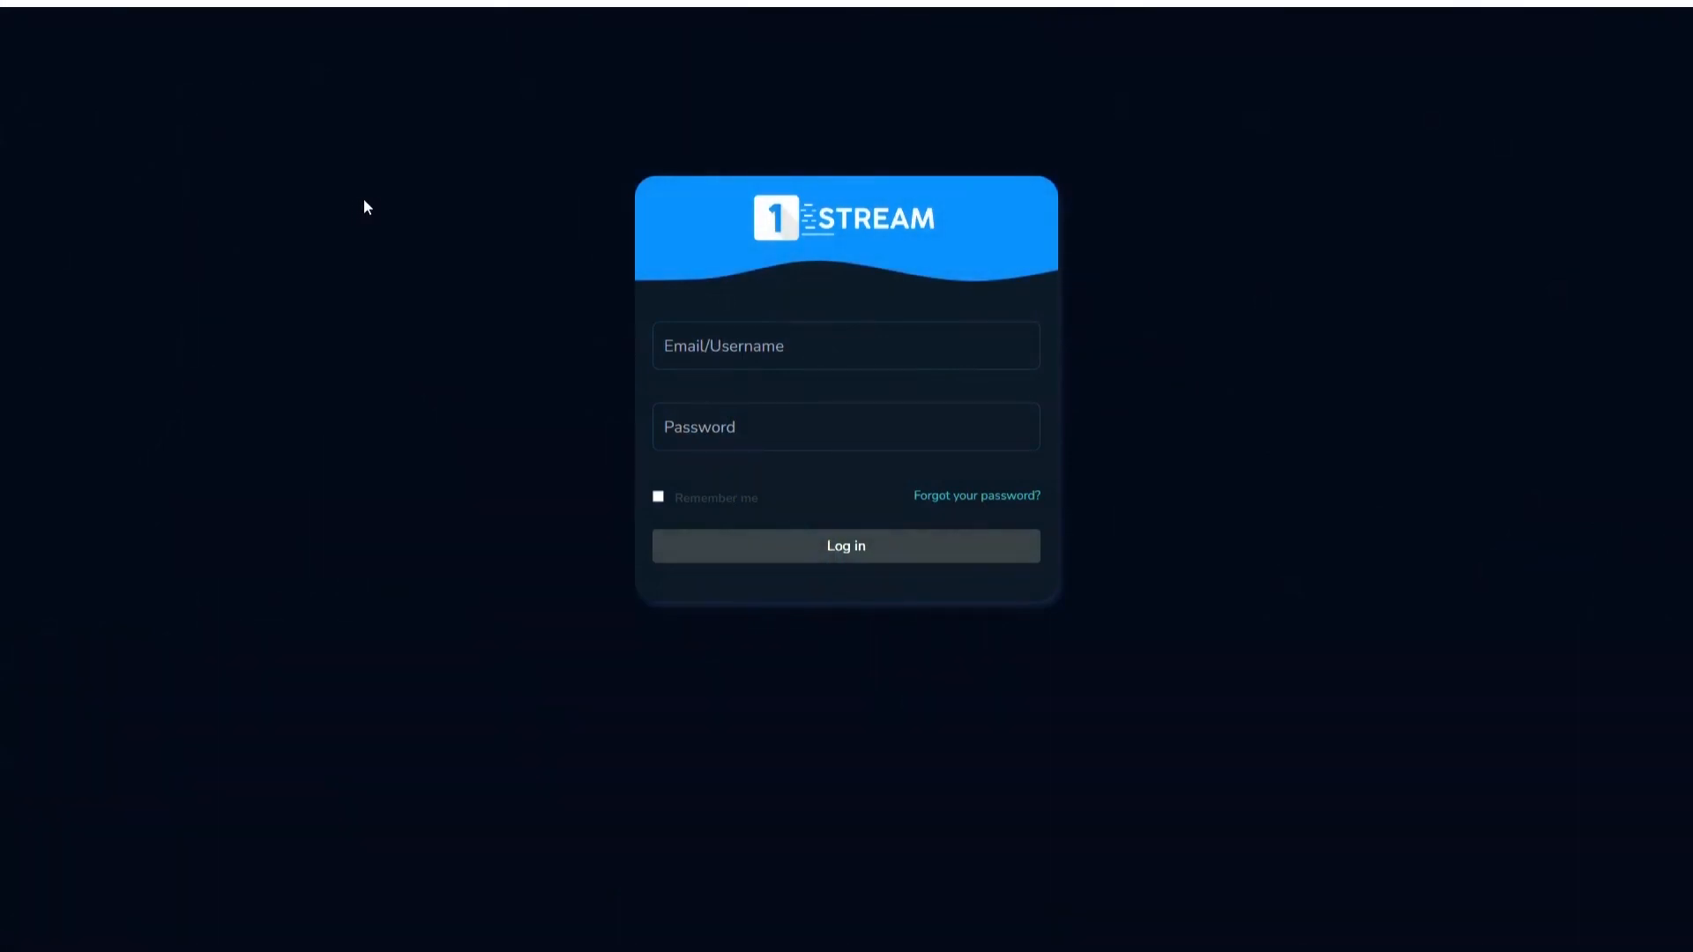
pyautogui.moveTo(425, 372)
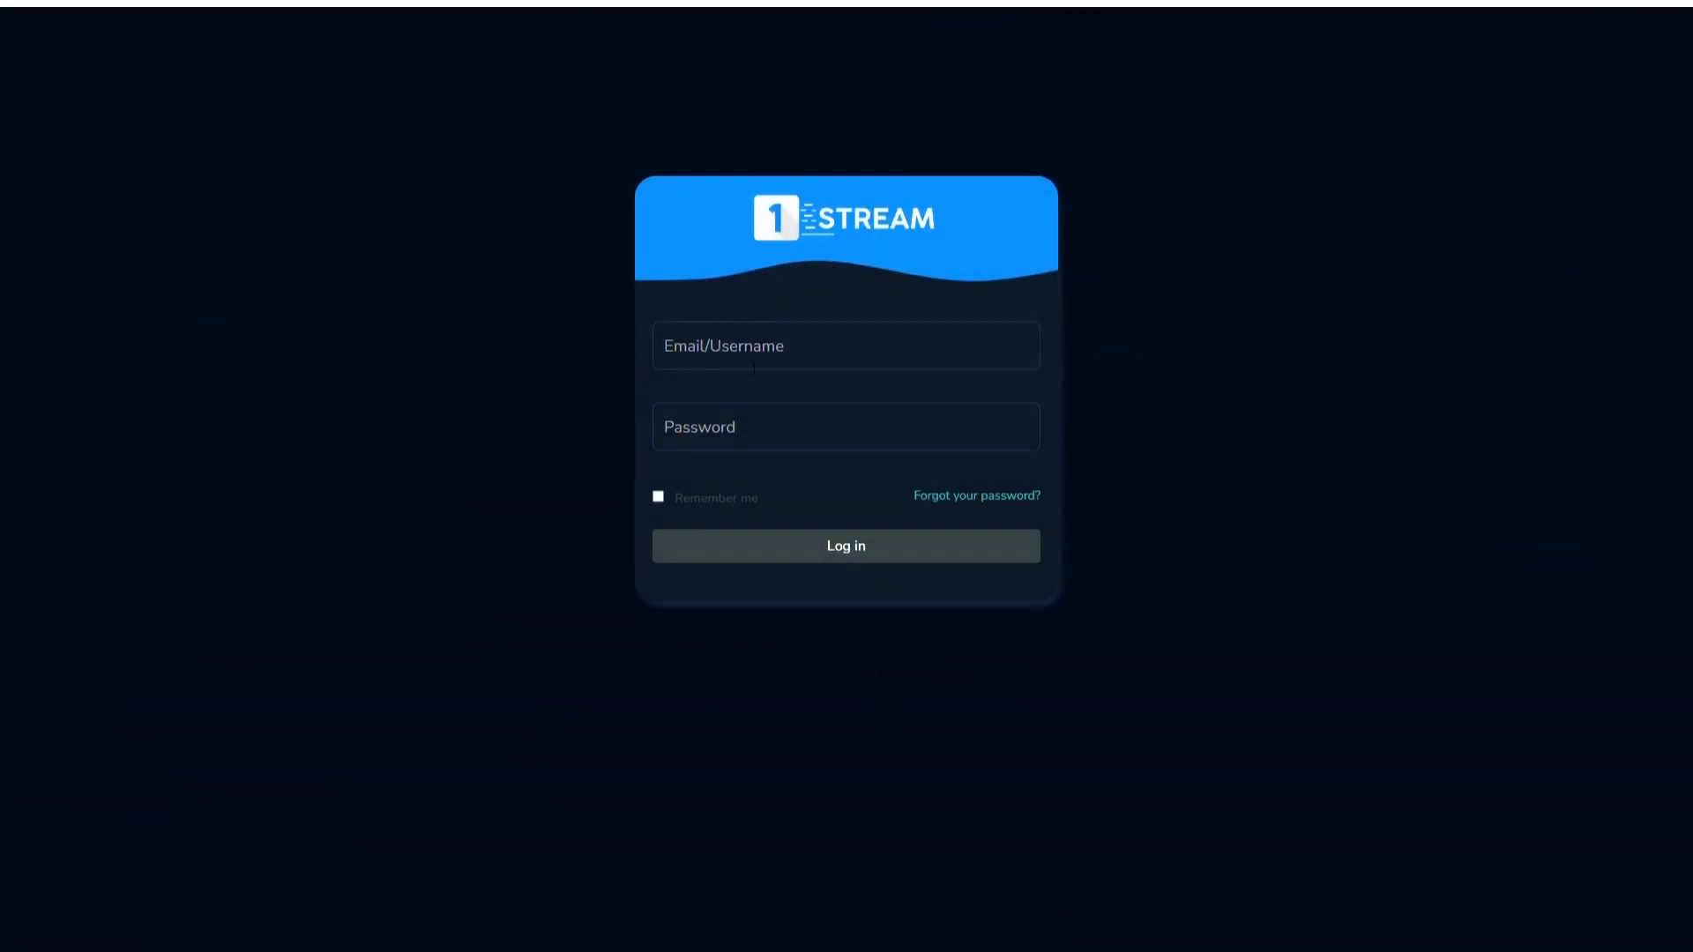
# Sign in as admin00 with the password and Remember me enabled.
pyautogui.write('admin00')
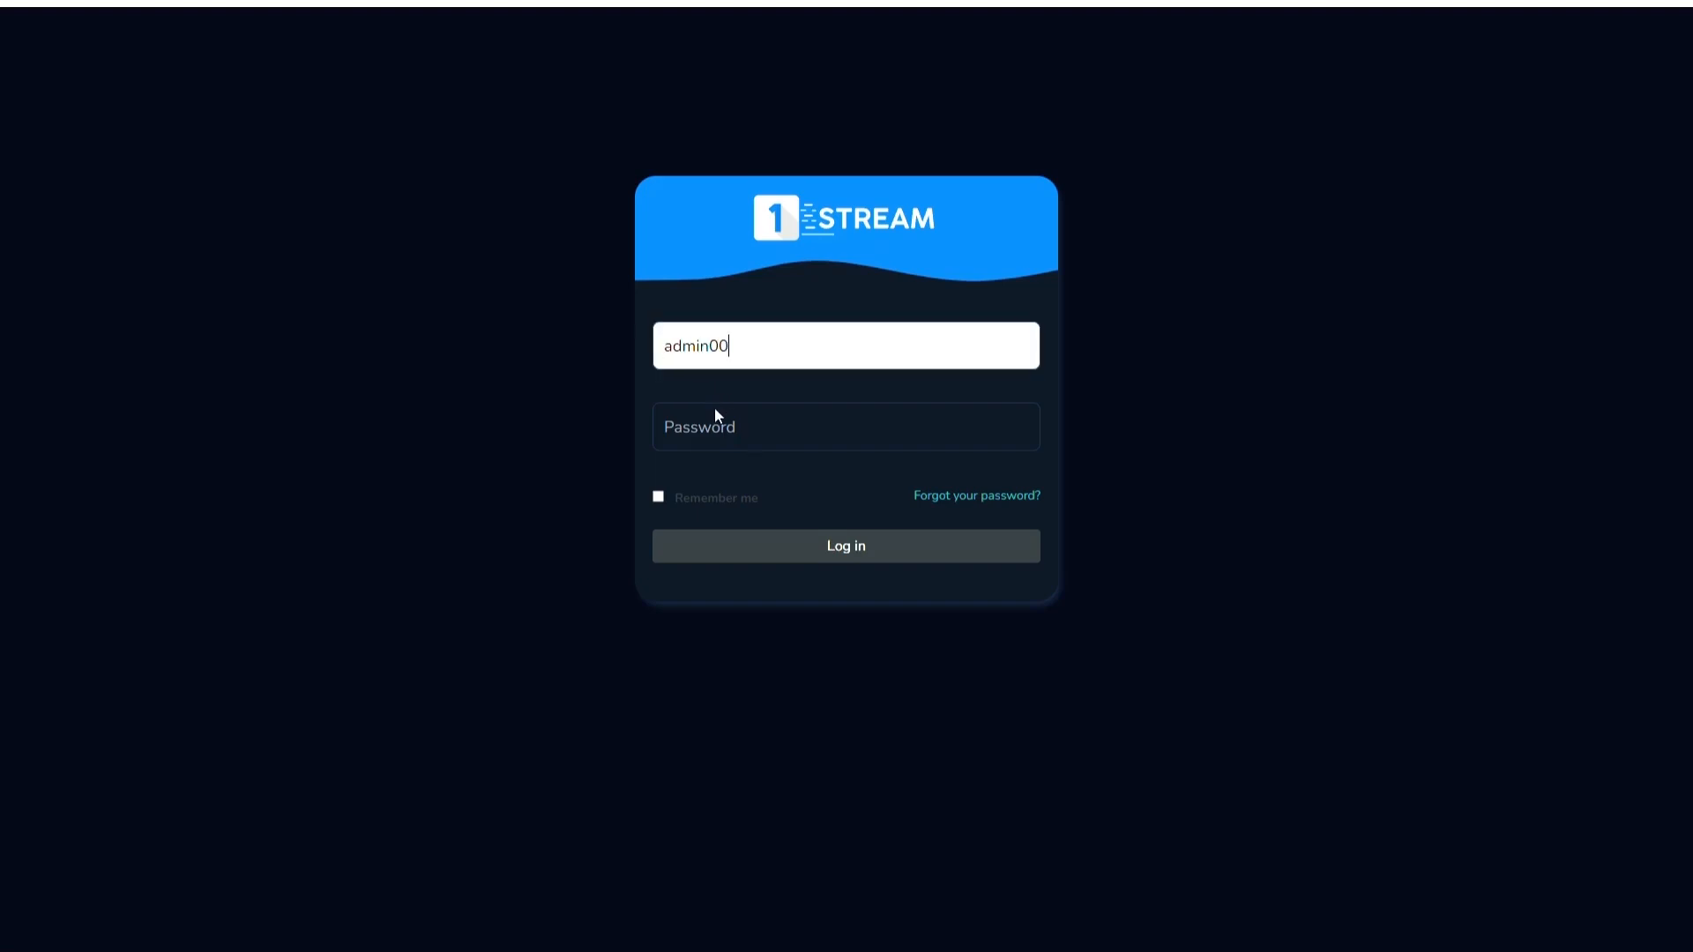
pyautogui.click(845, 425)
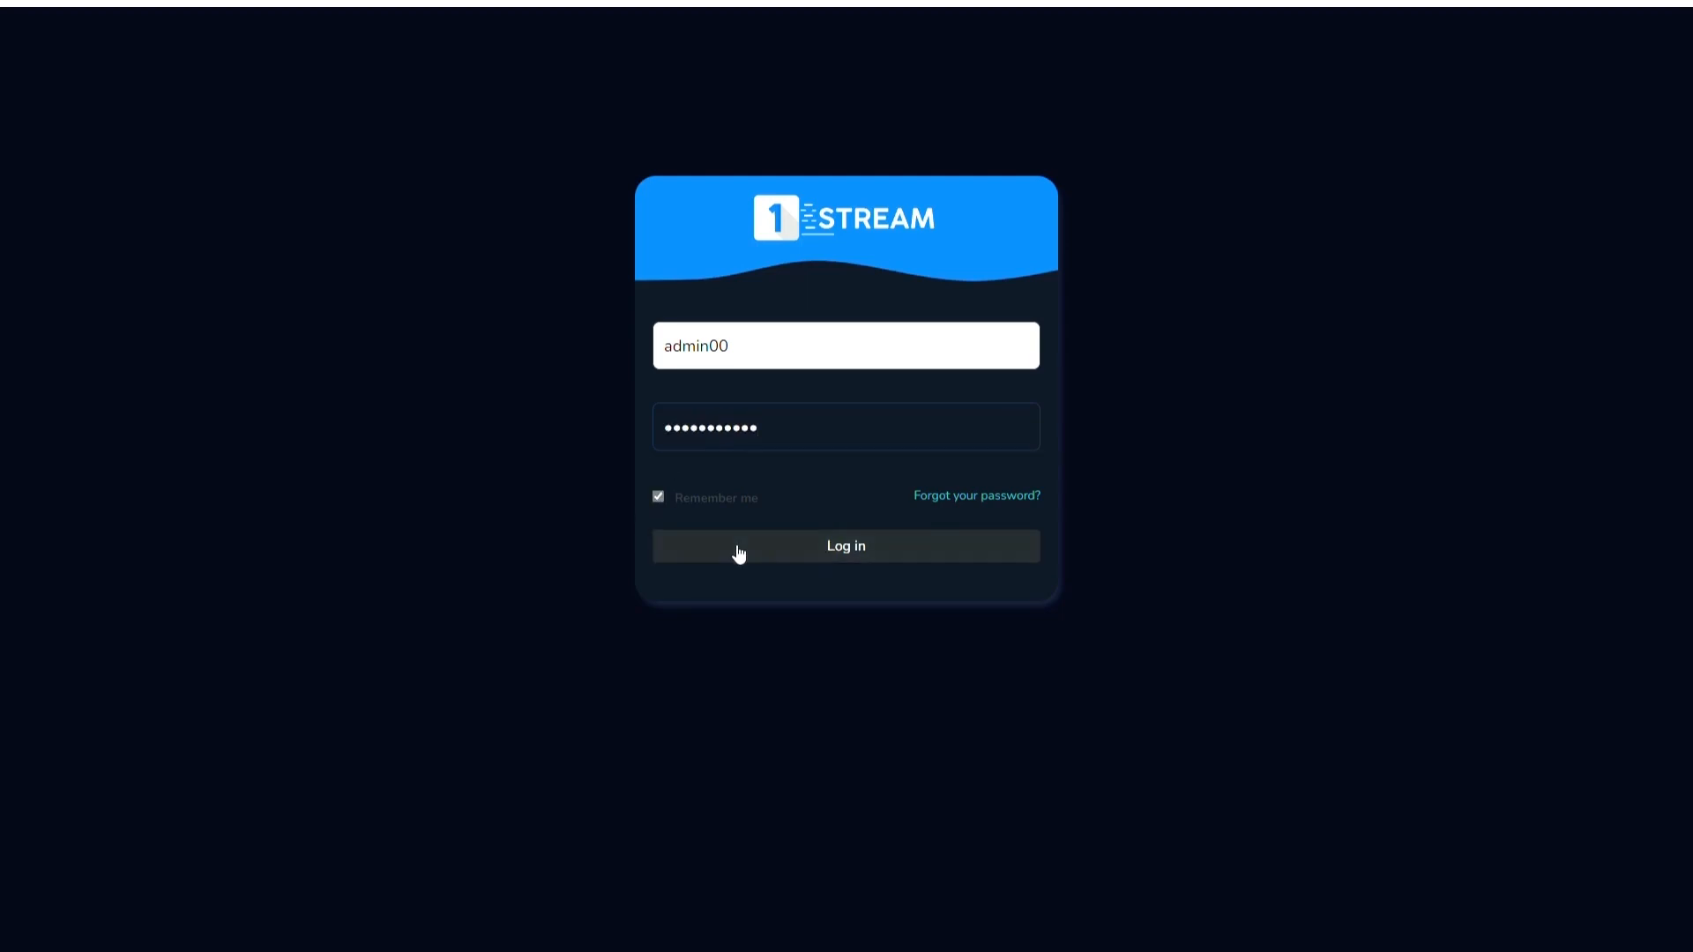
pyautogui.click(845, 544)
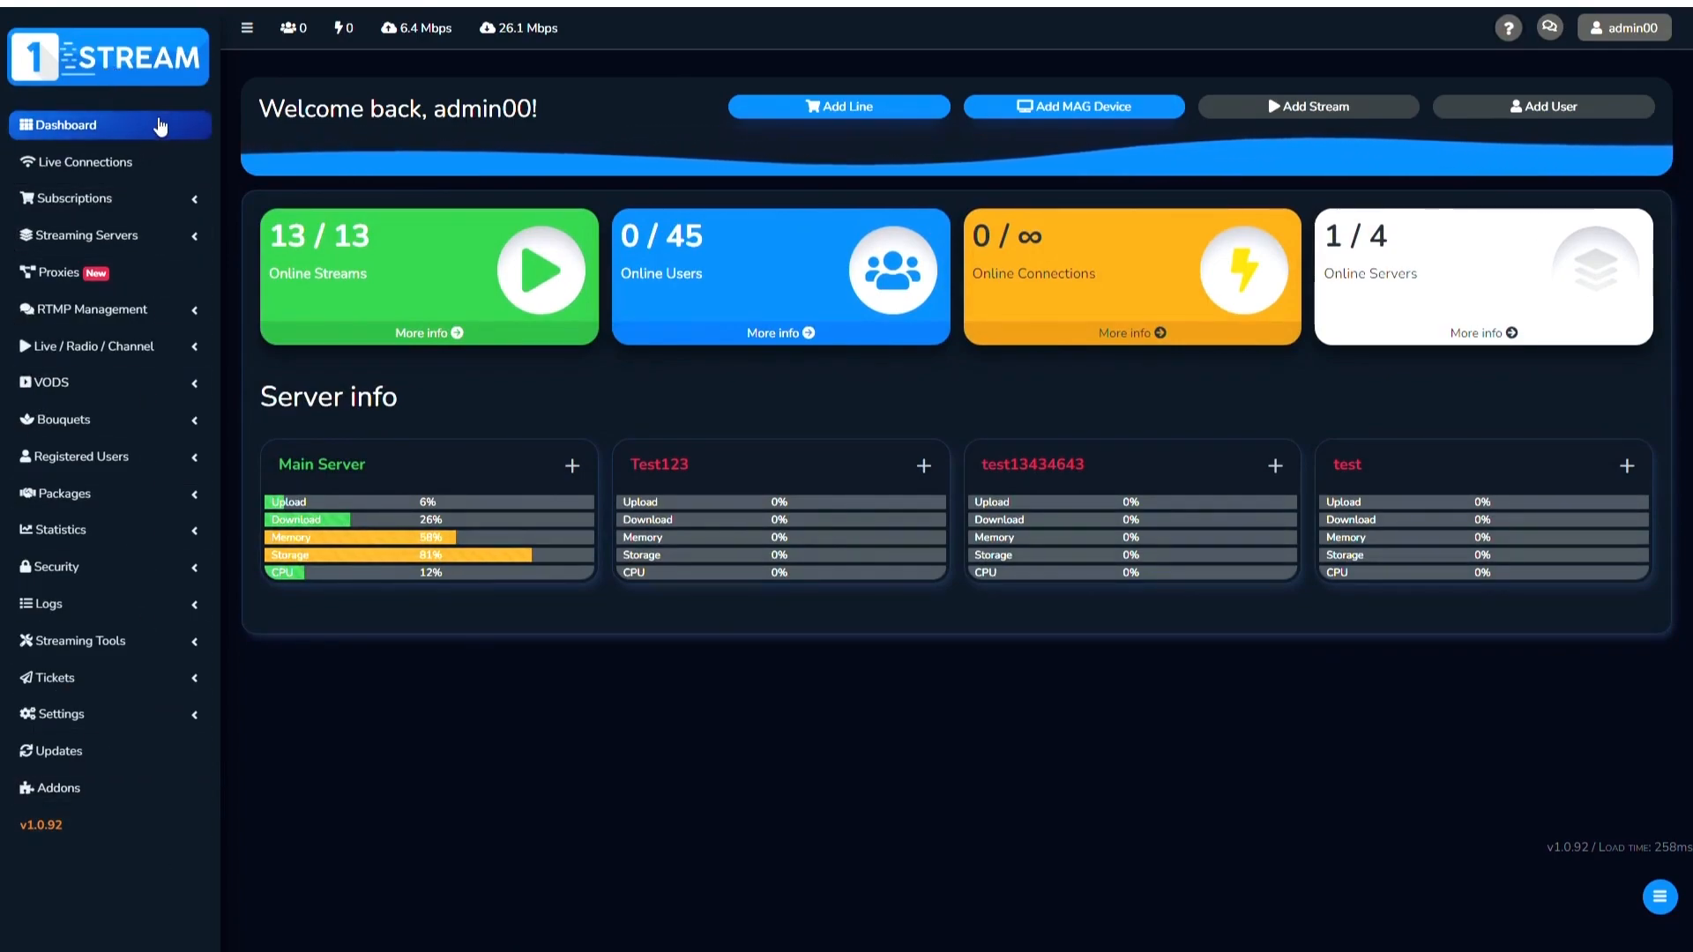
pyautogui.moveTo(75, 197)
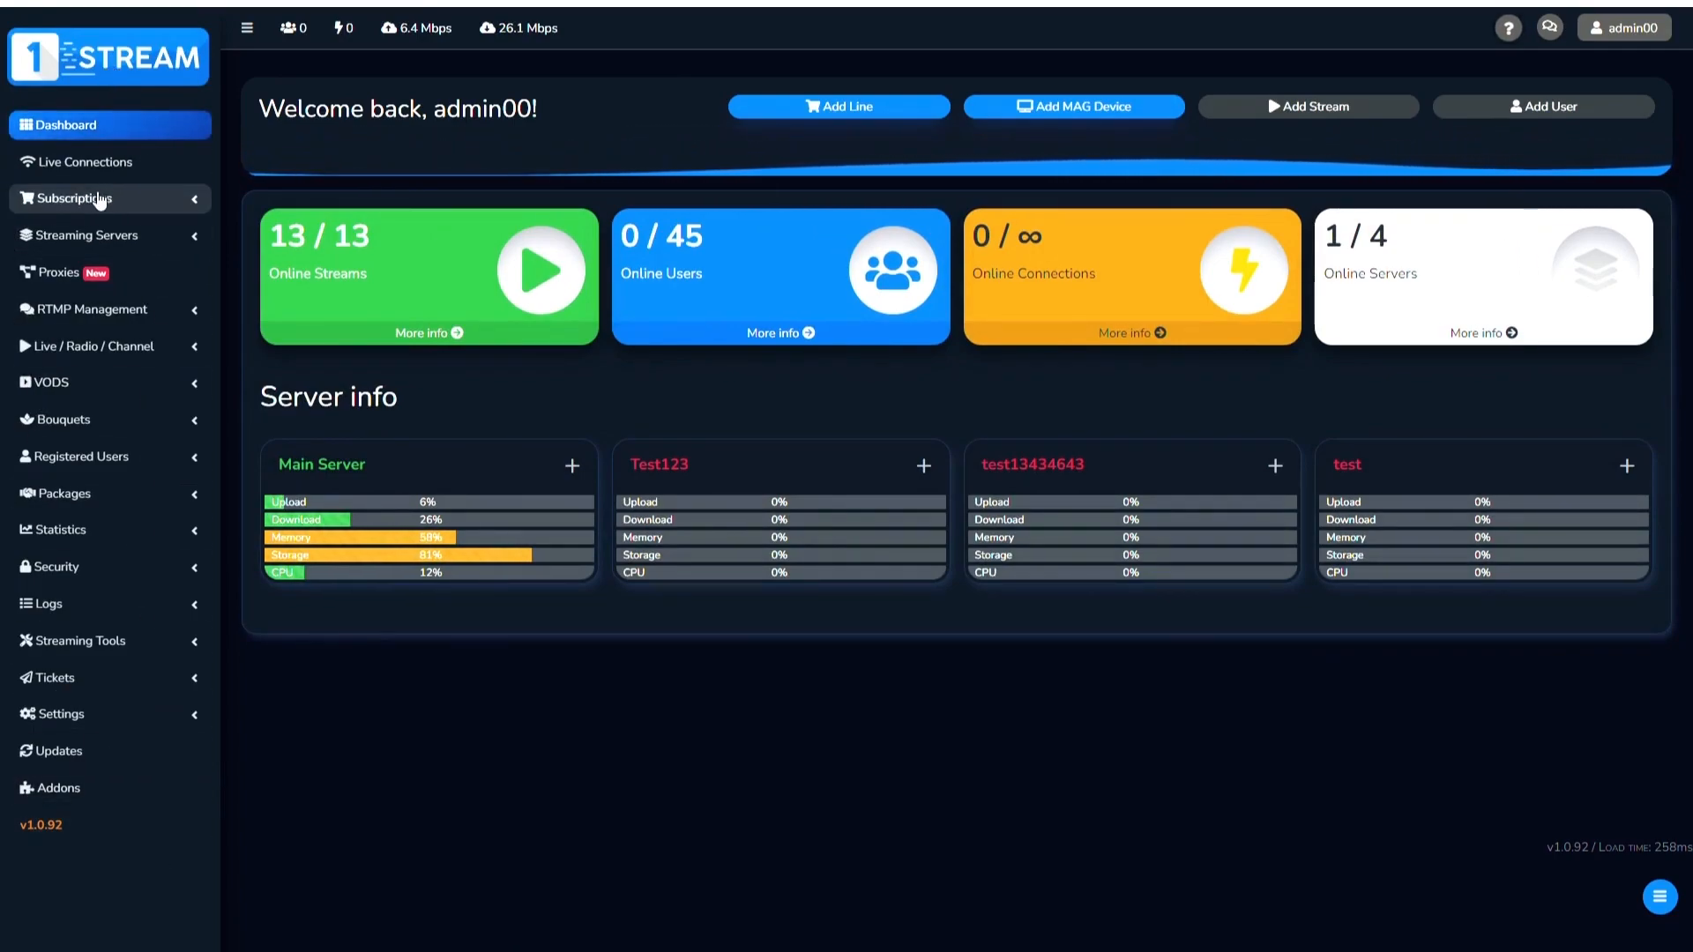
# Reach the Add Line form under Subscriptions in the sidebar.
pyautogui.click(74, 199)
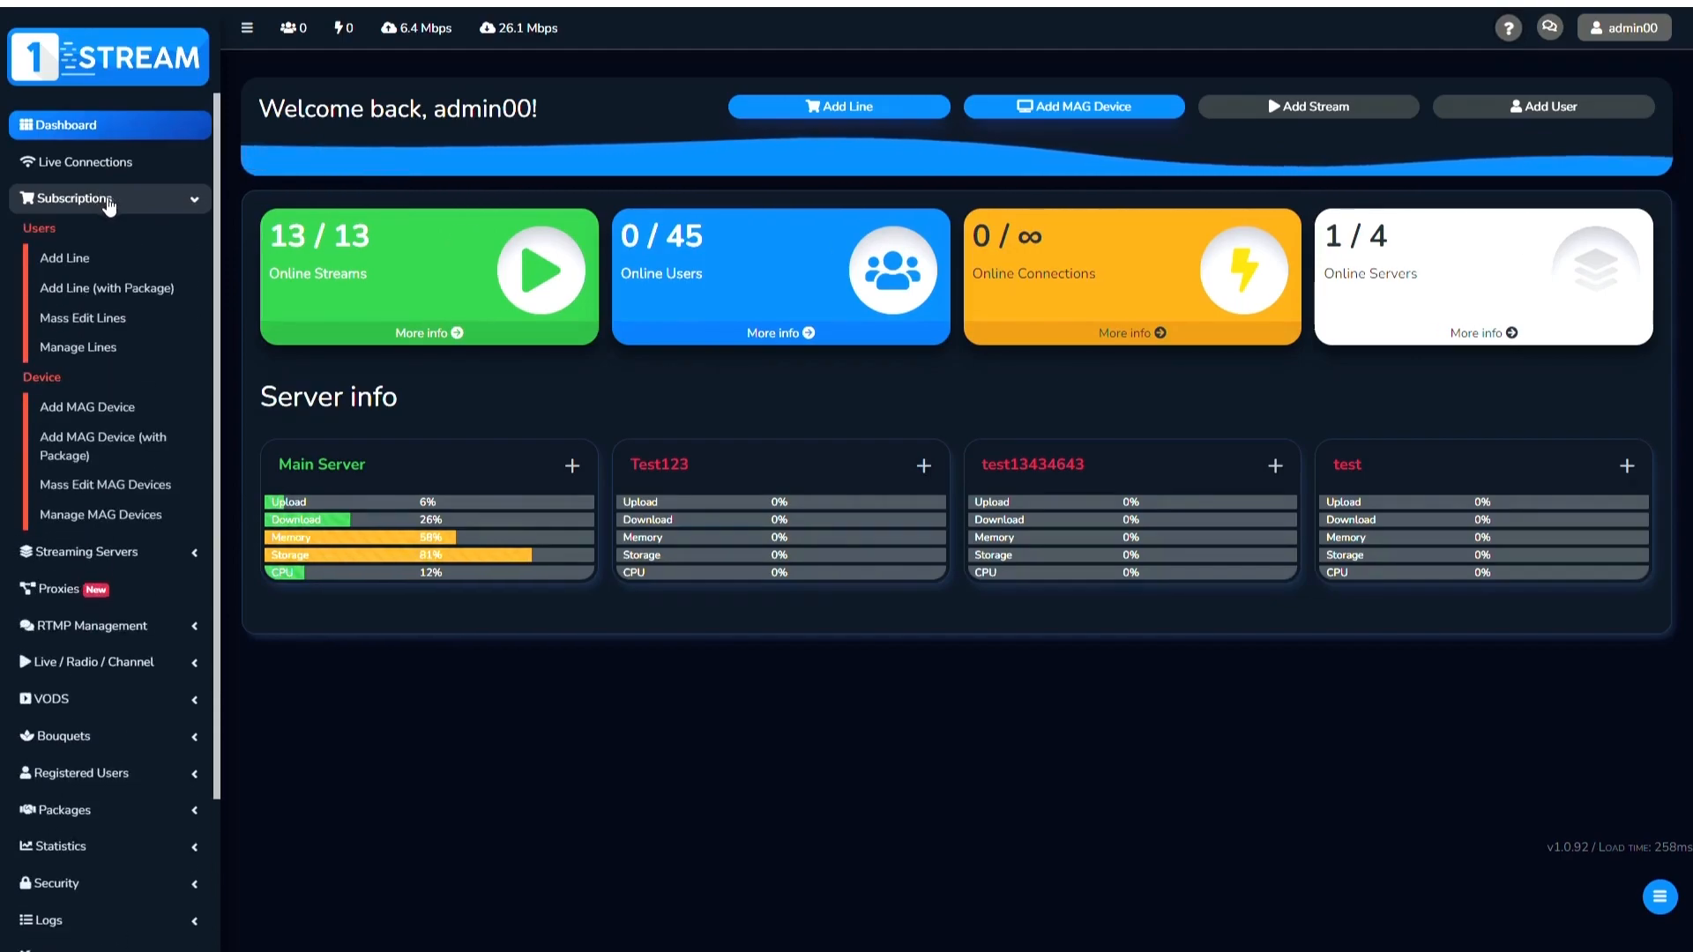
pyautogui.moveTo(66, 257)
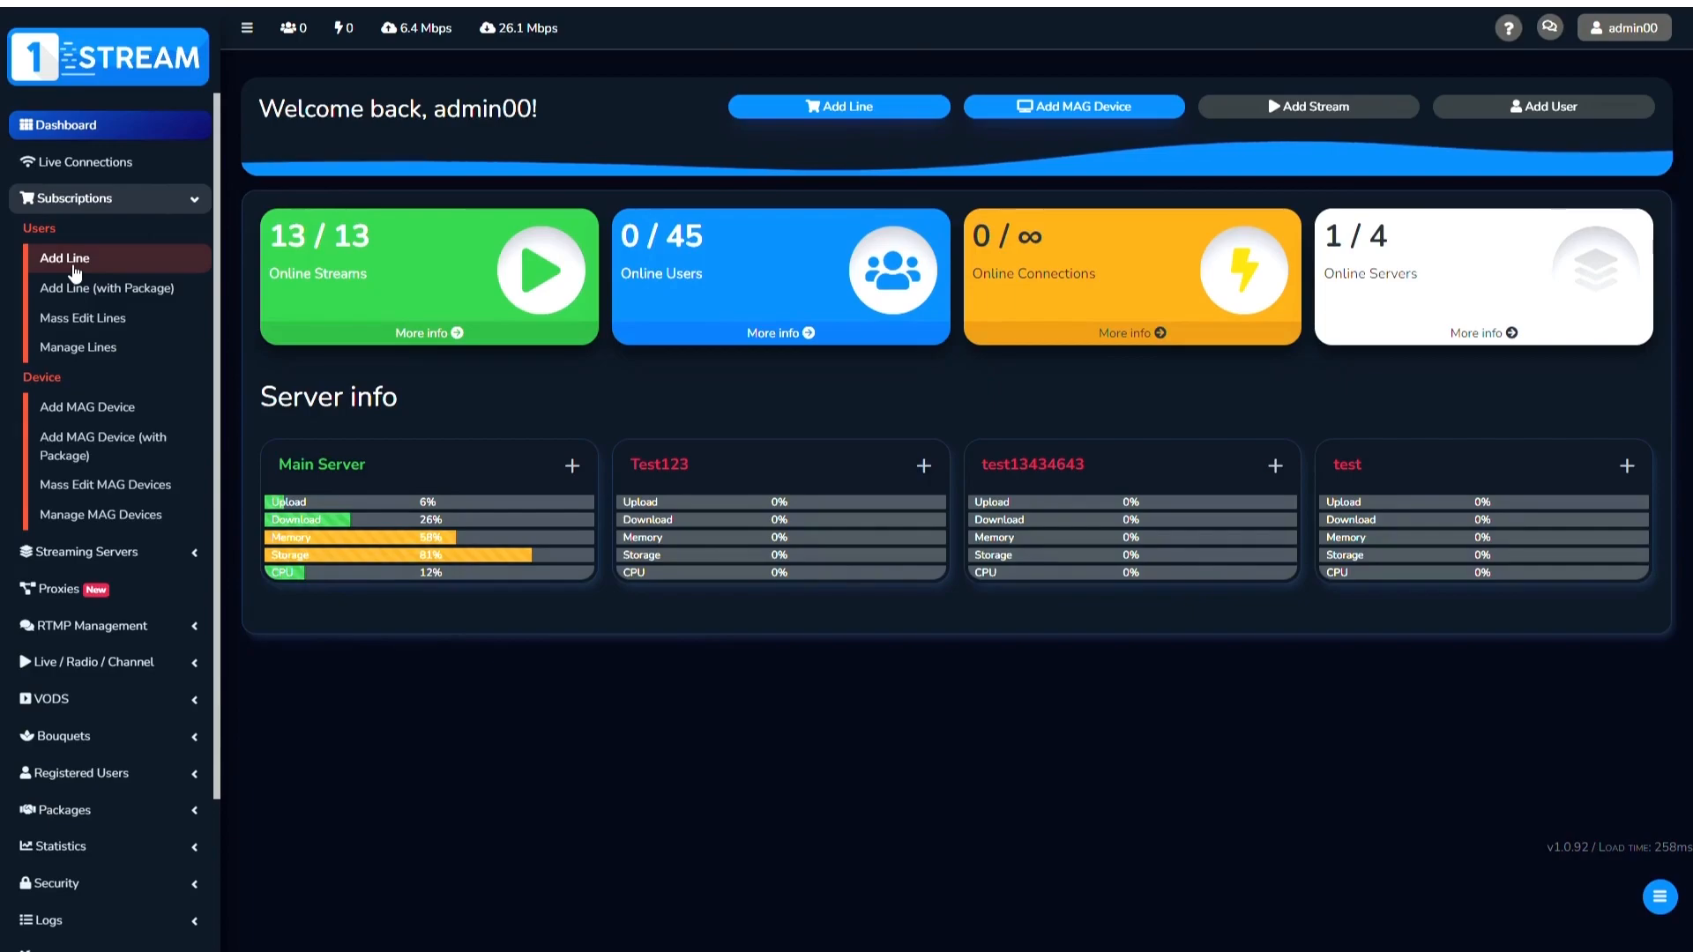
pyautogui.click(66, 257)
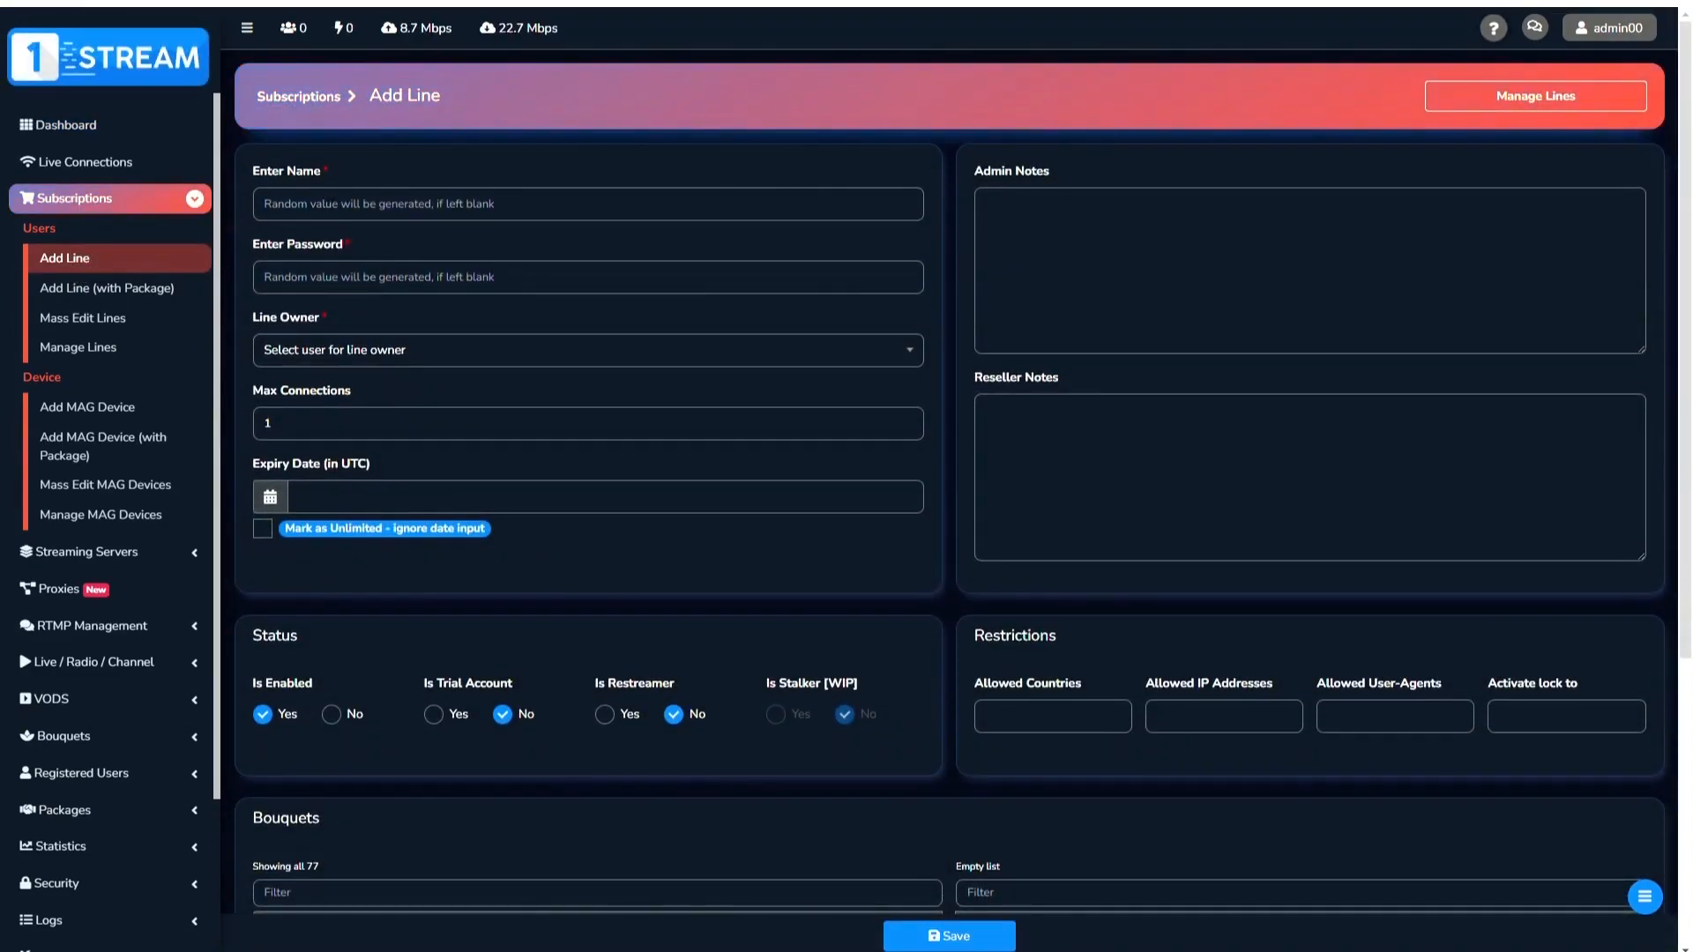
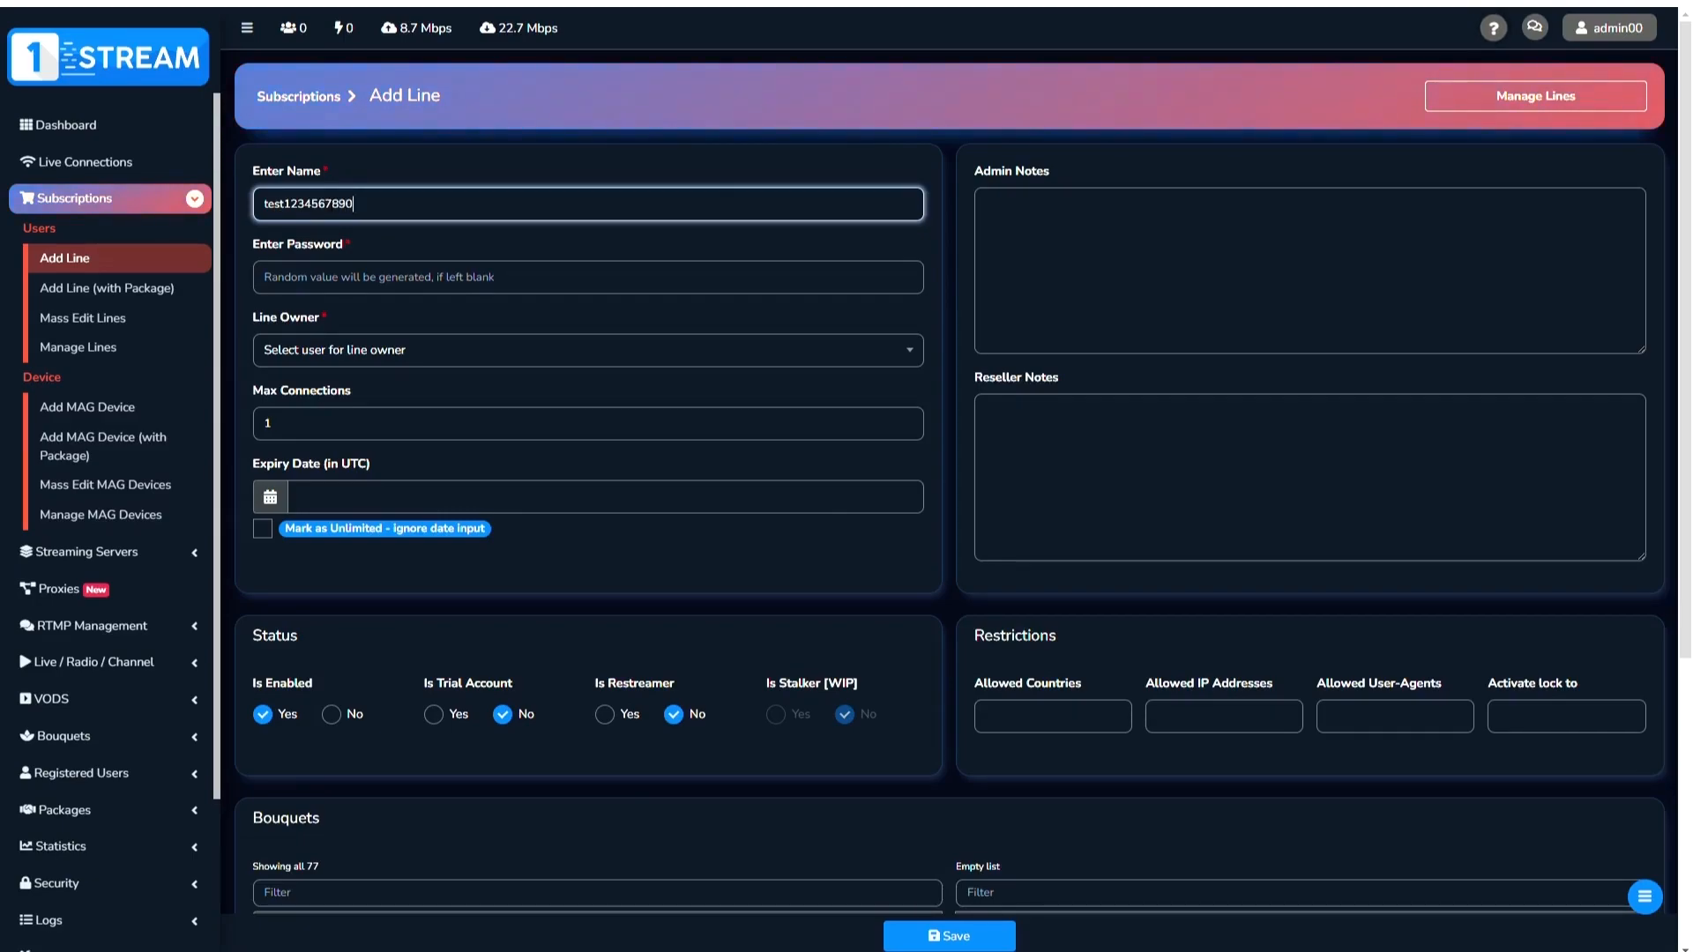
pyautogui.click(587, 277)
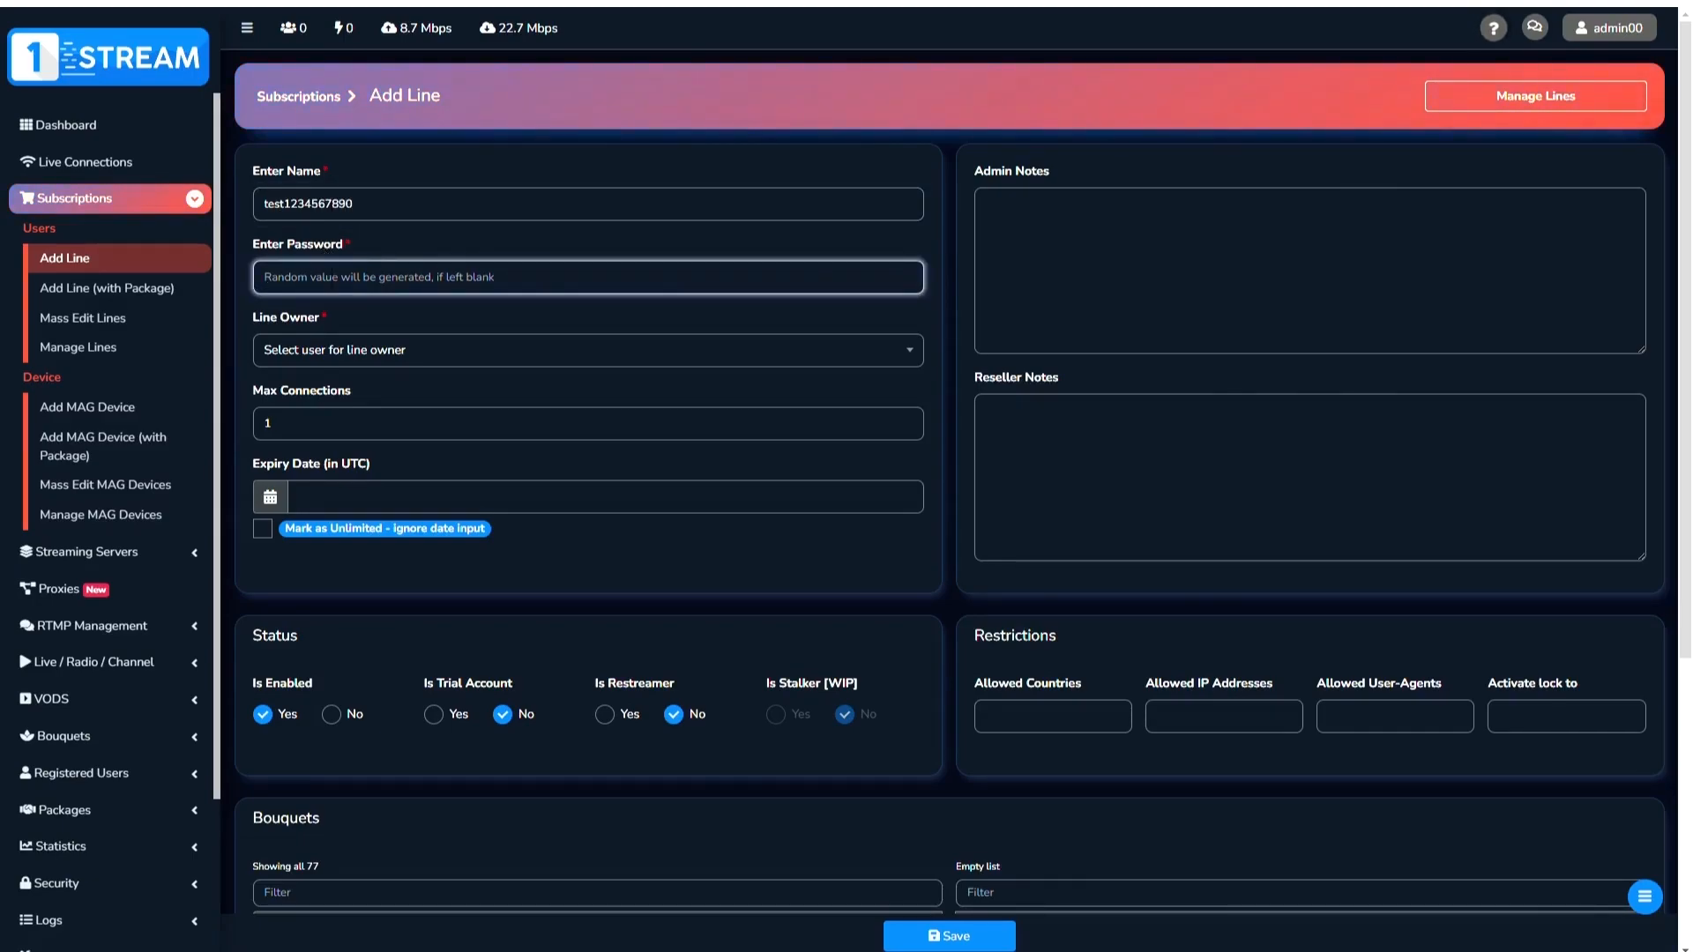
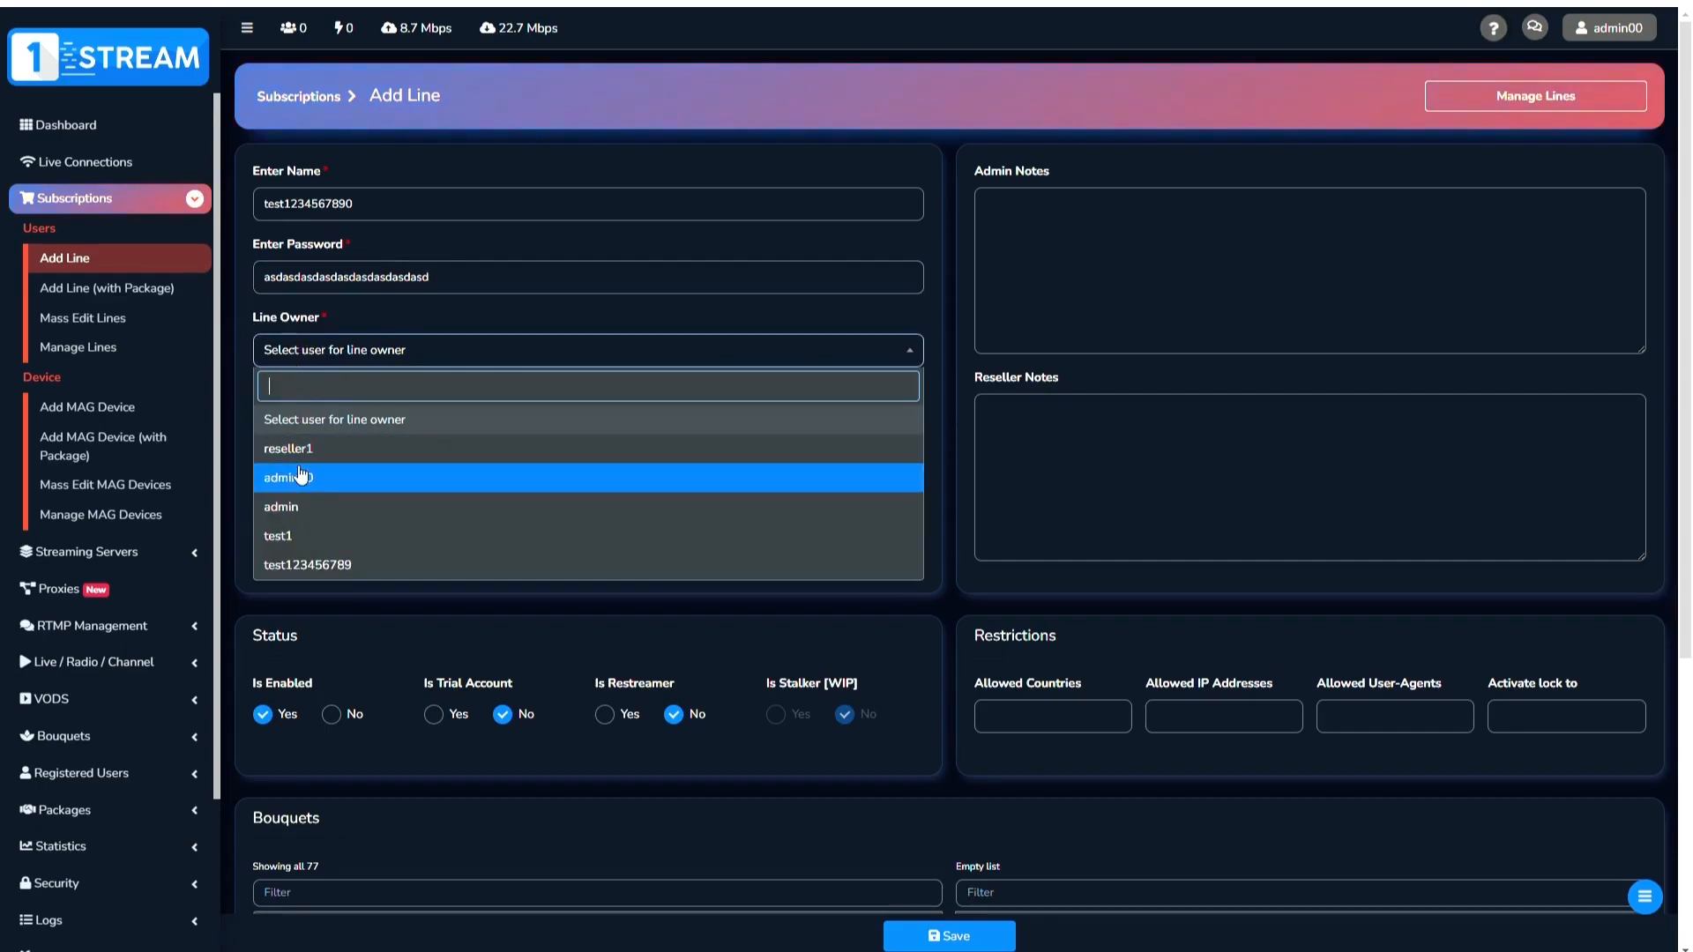
# Make admin00 the line owner and bring up the expiry date calendar.
pyautogui.click(287, 477)
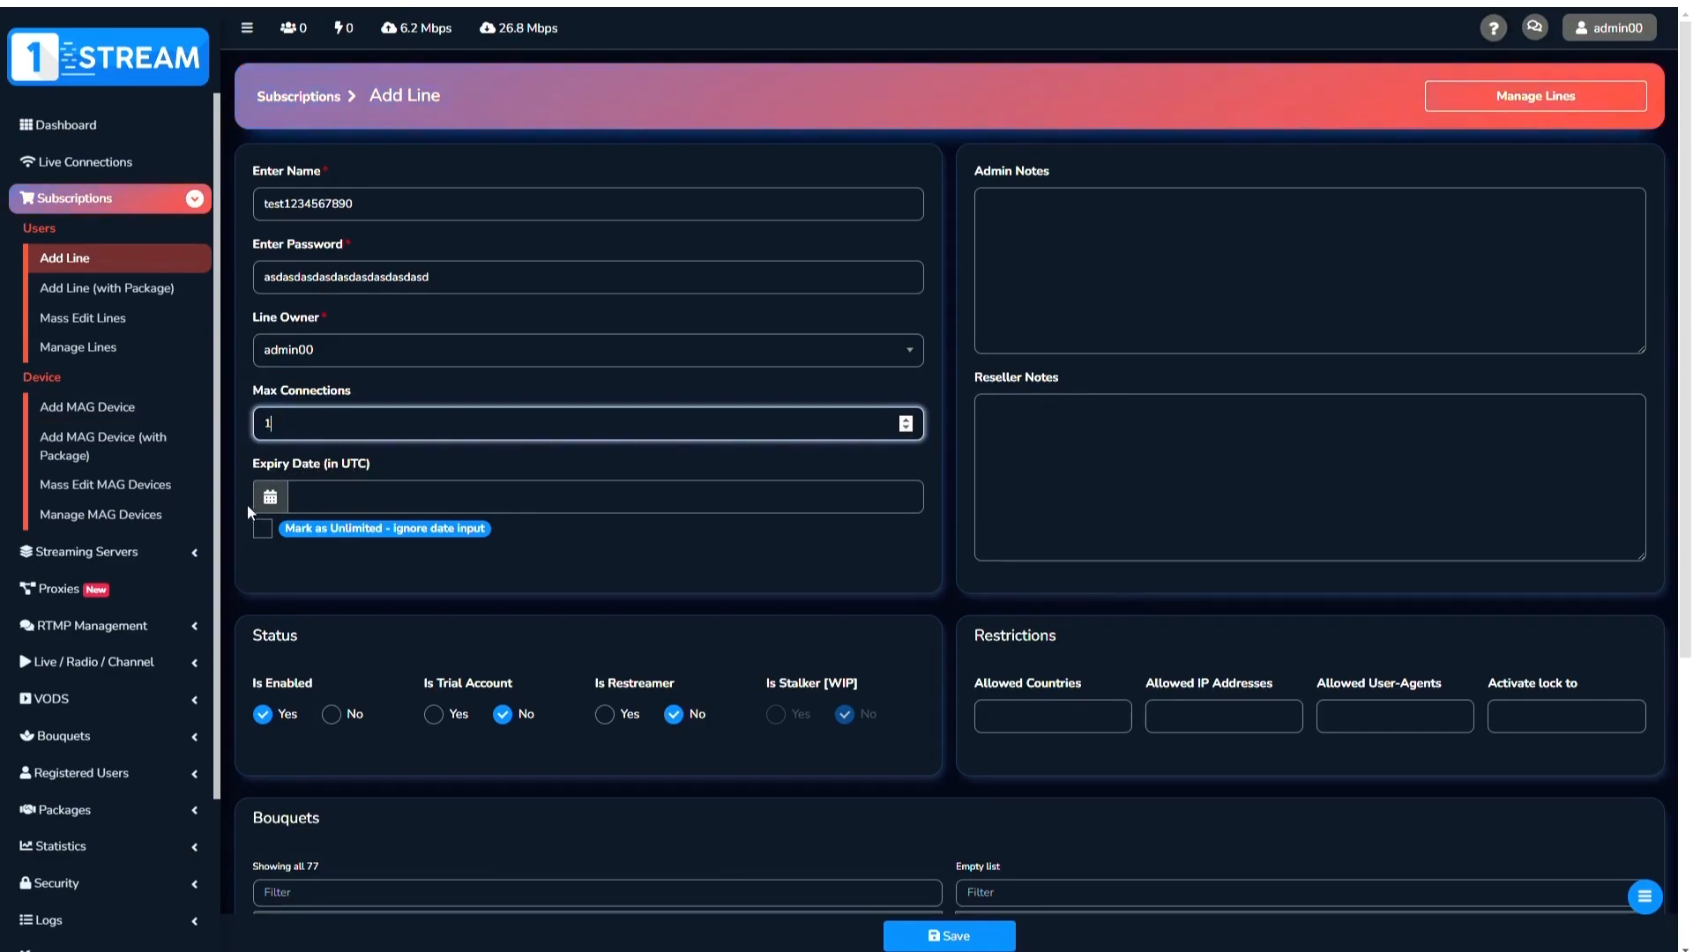
pyautogui.click(261, 529)
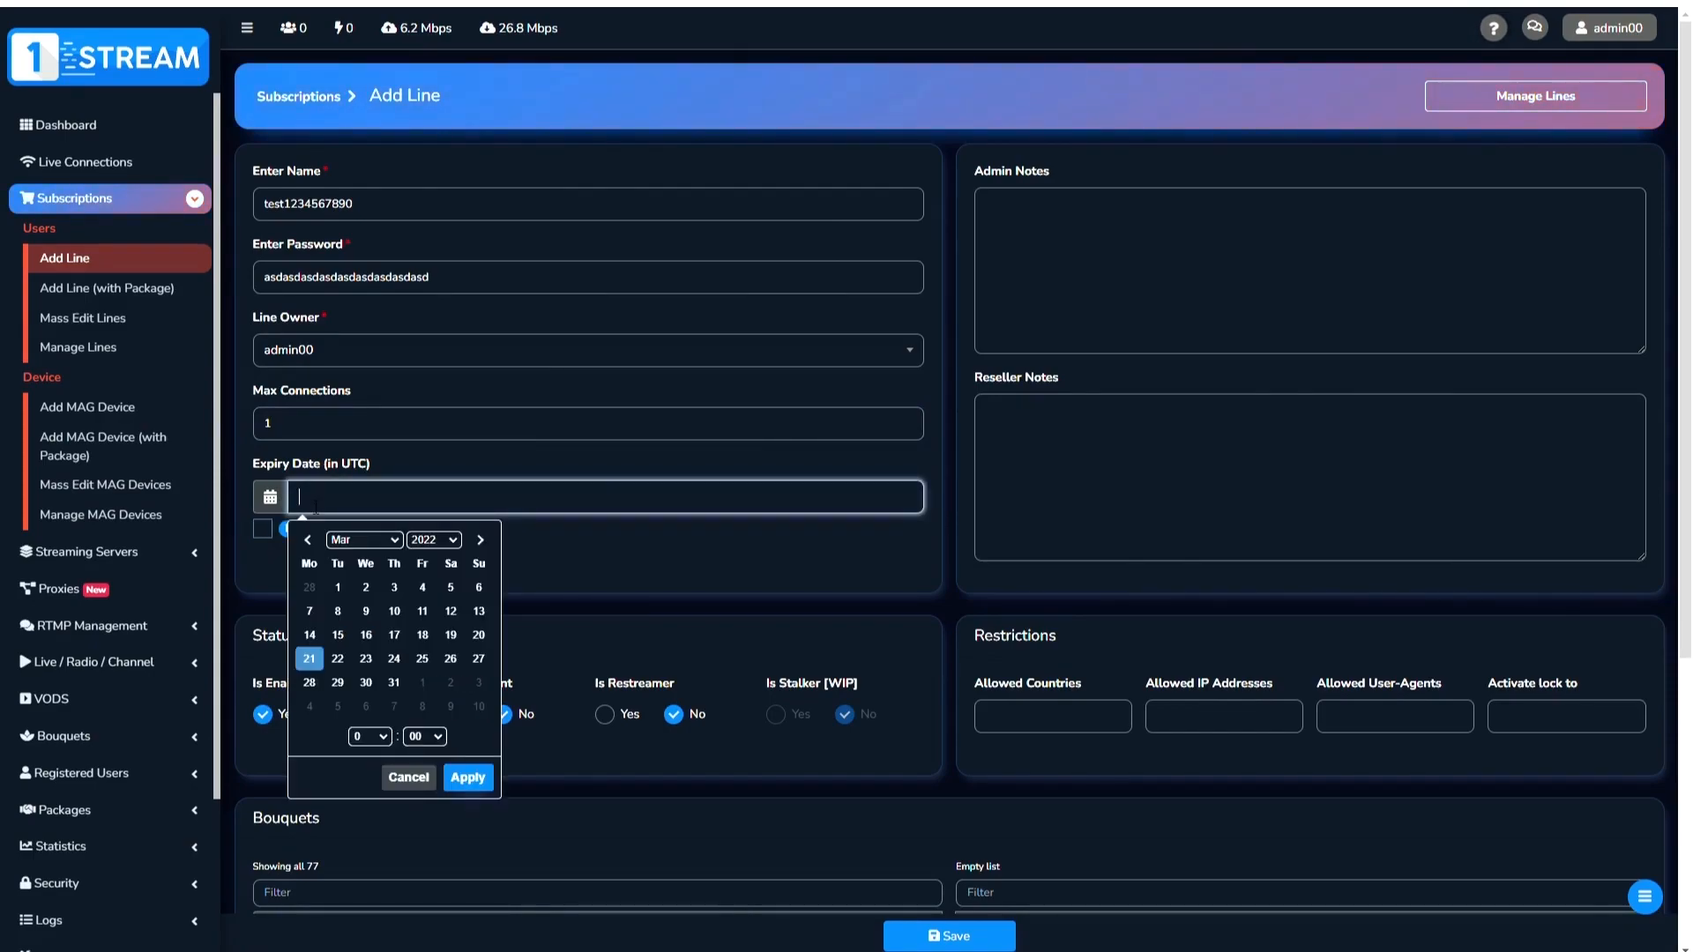
pyautogui.click(480, 539)
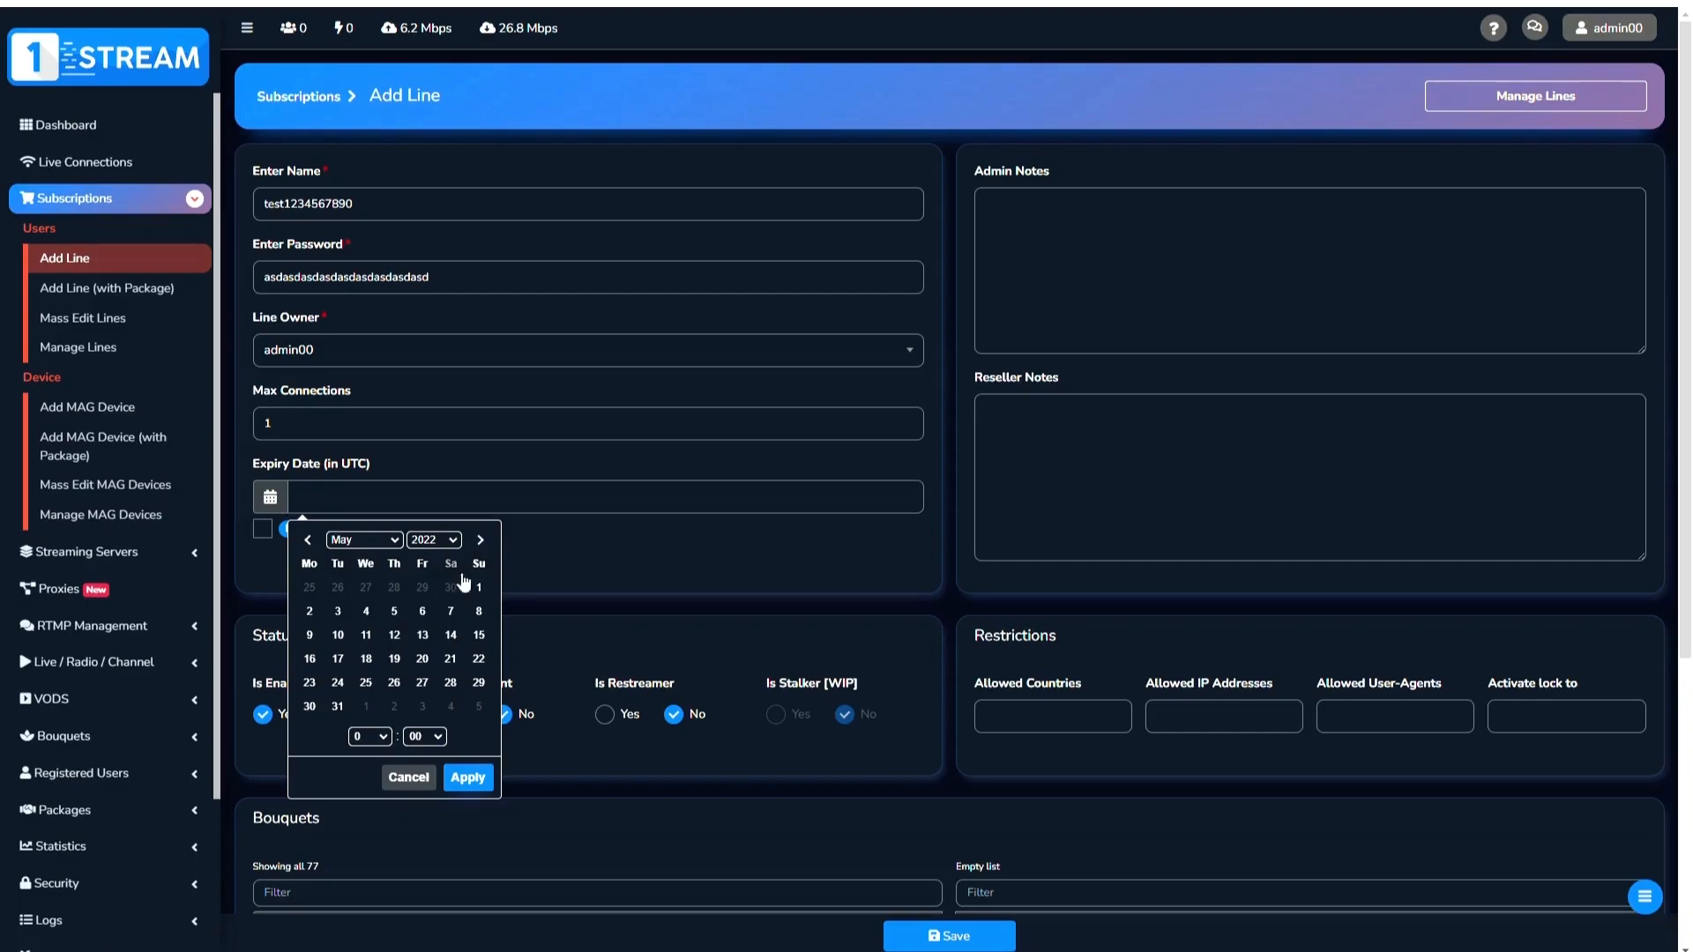
pyautogui.click(393, 657)
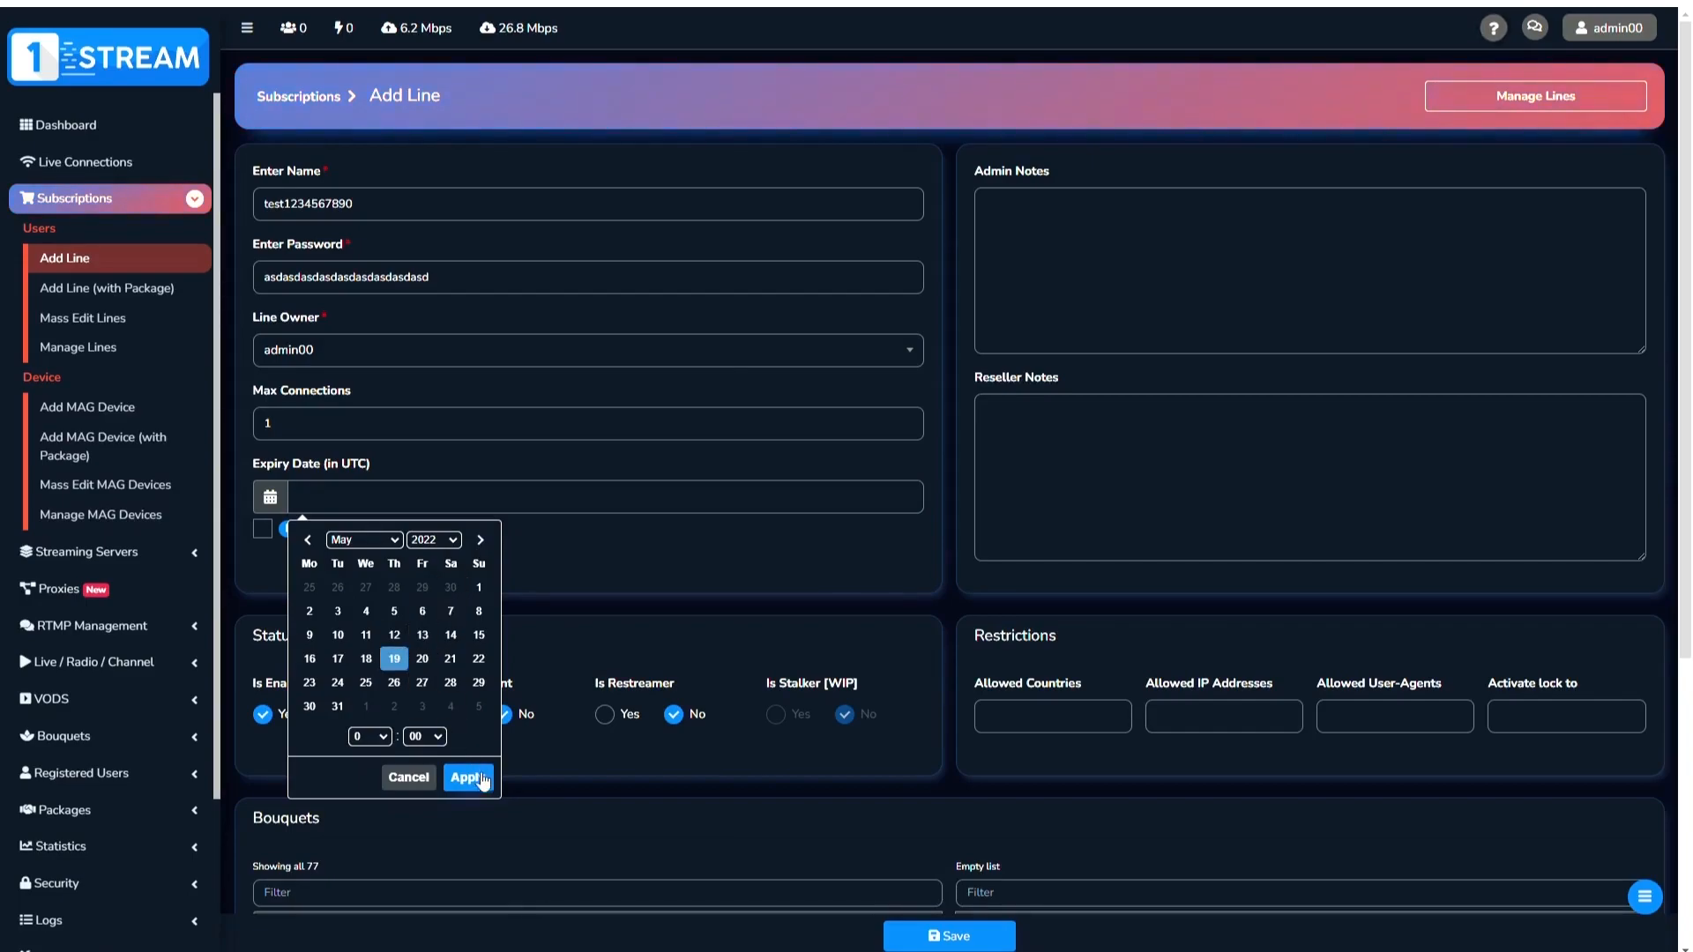
pyautogui.click(469, 777)
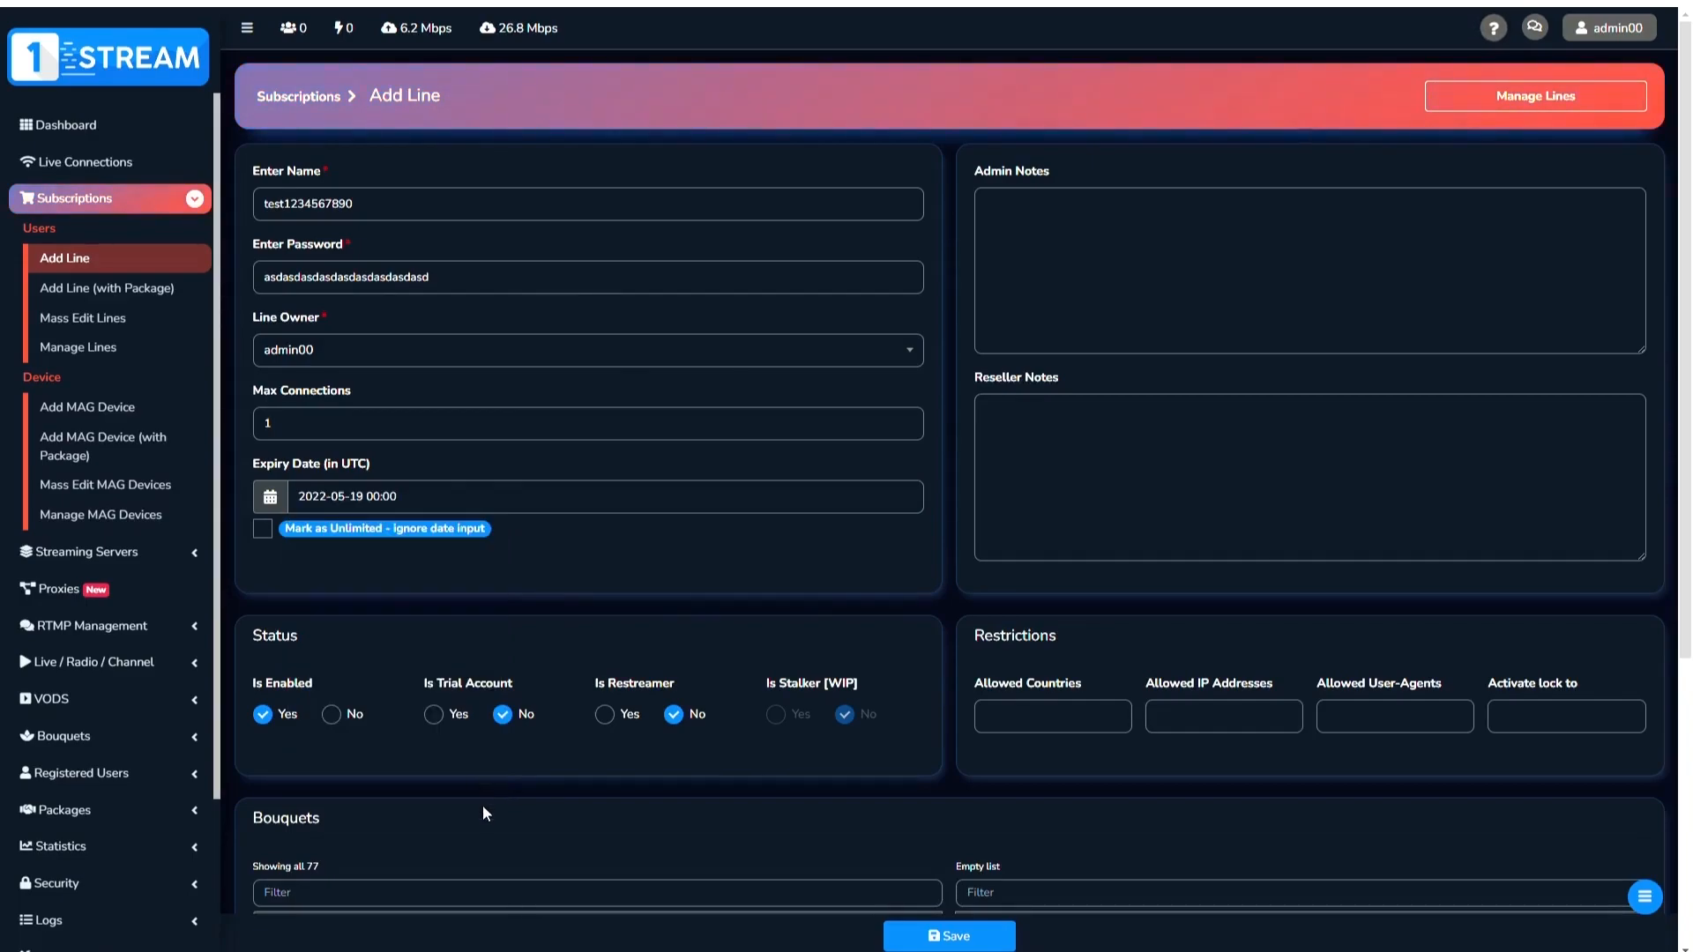
pyautogui.scroll(-3)
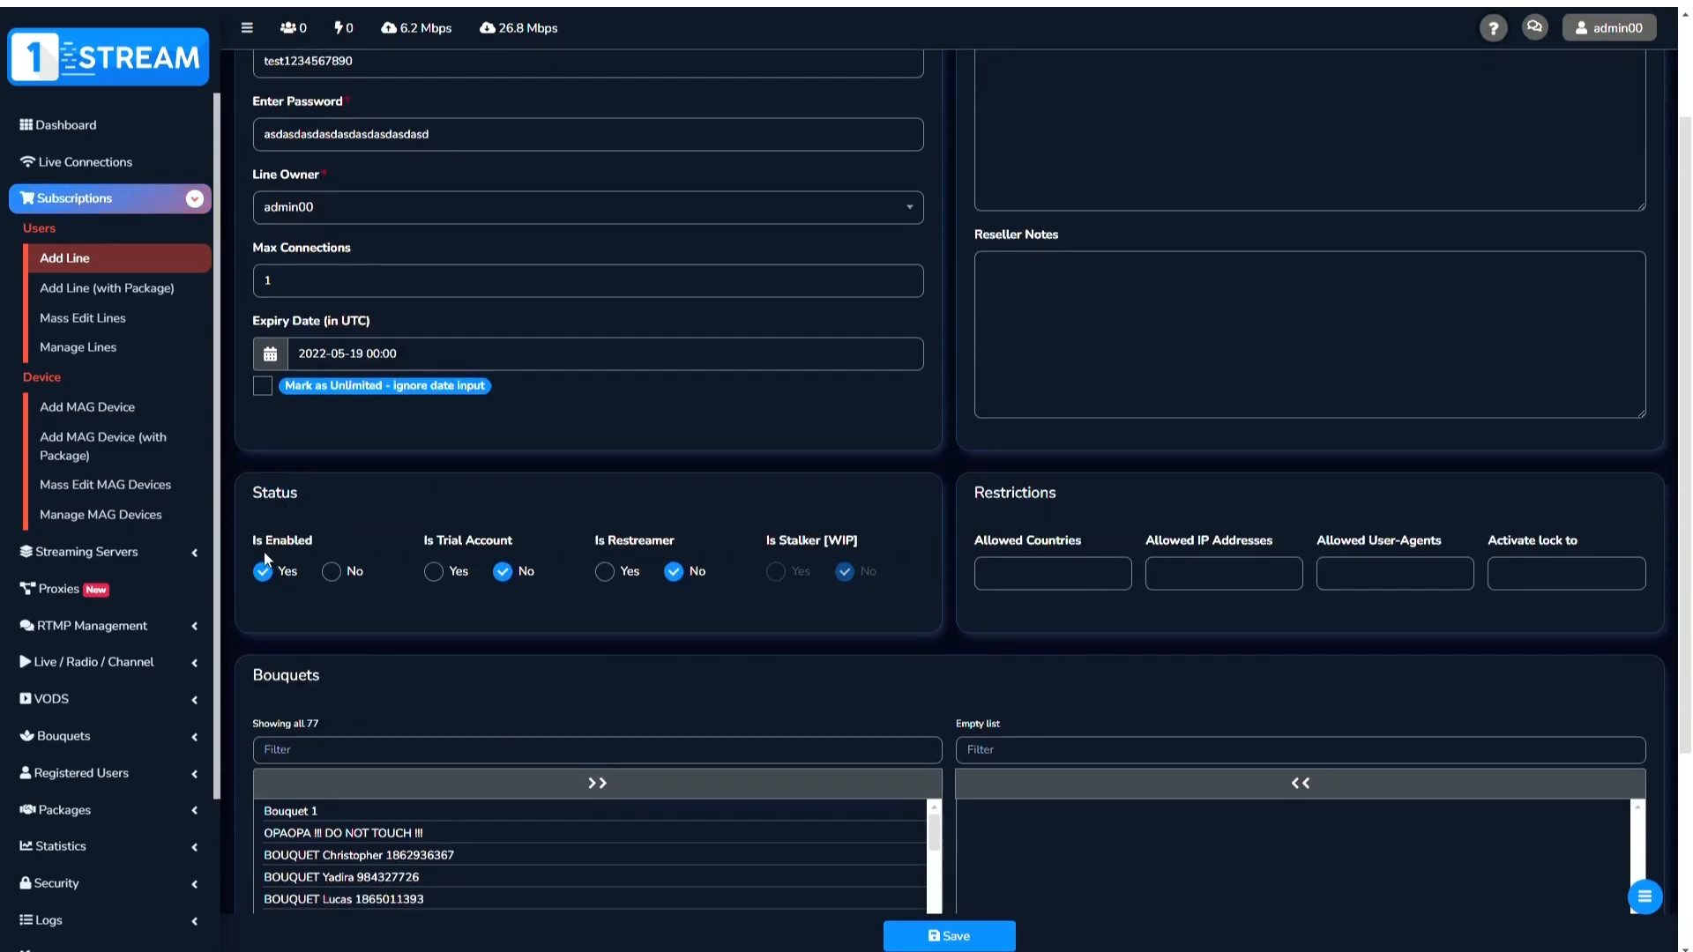
pyautogui.moveTo(615, 613)
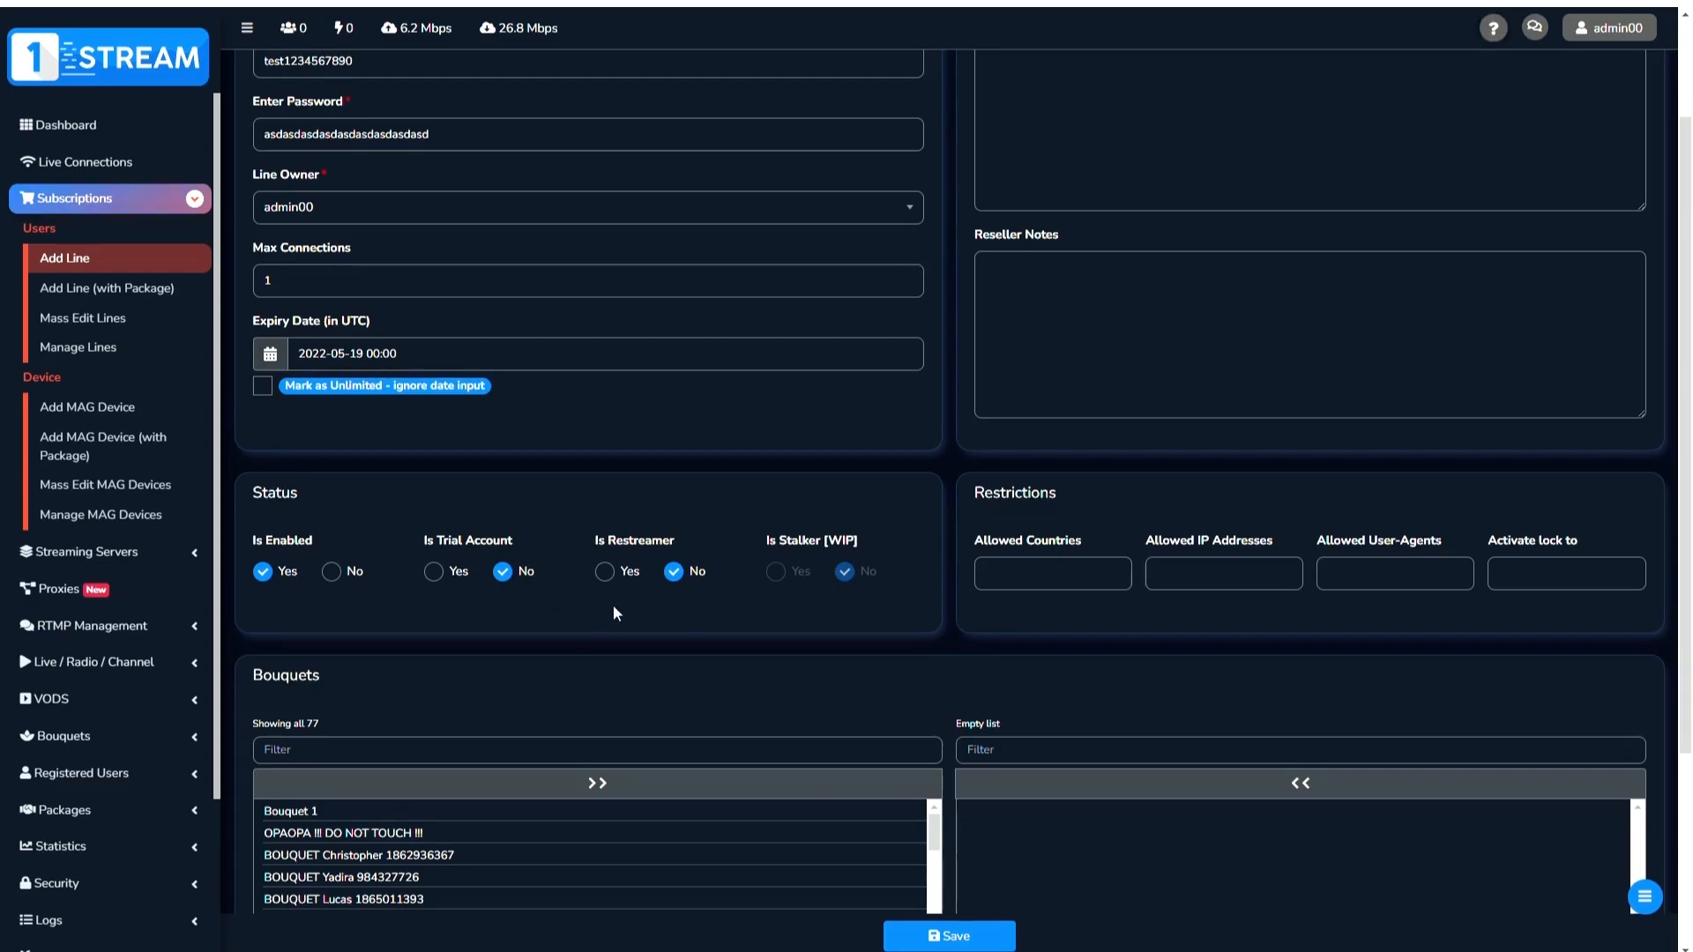
pyautogui.moveTo(642, 636)
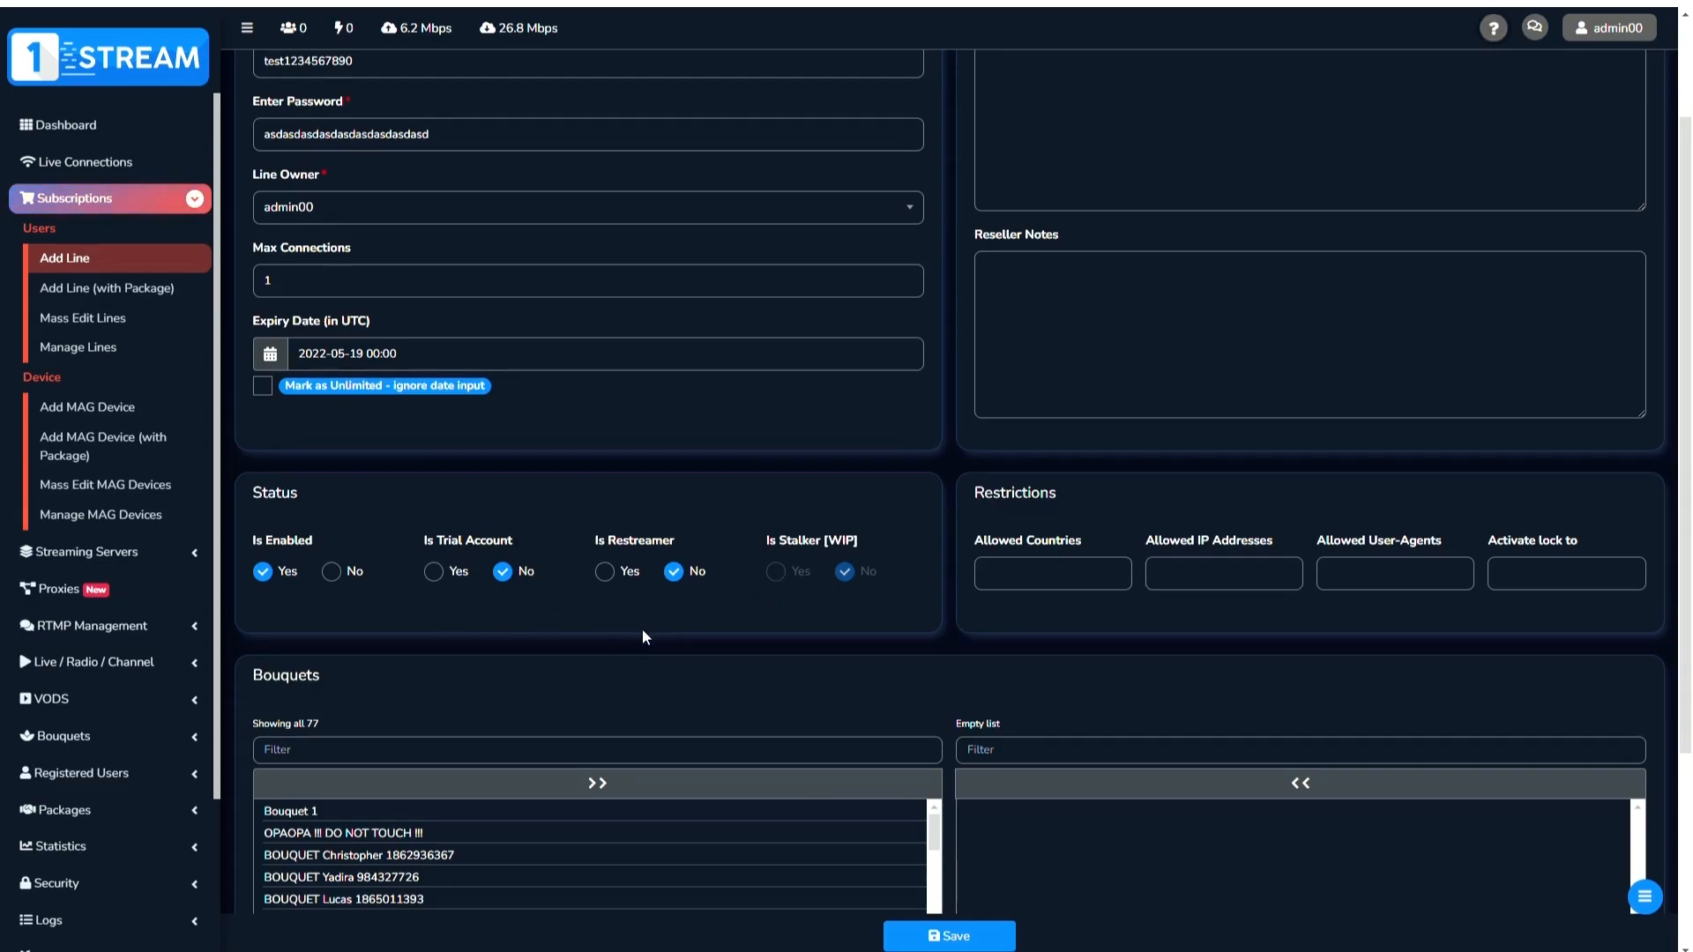
pyautogui.moveTo(977, 524)
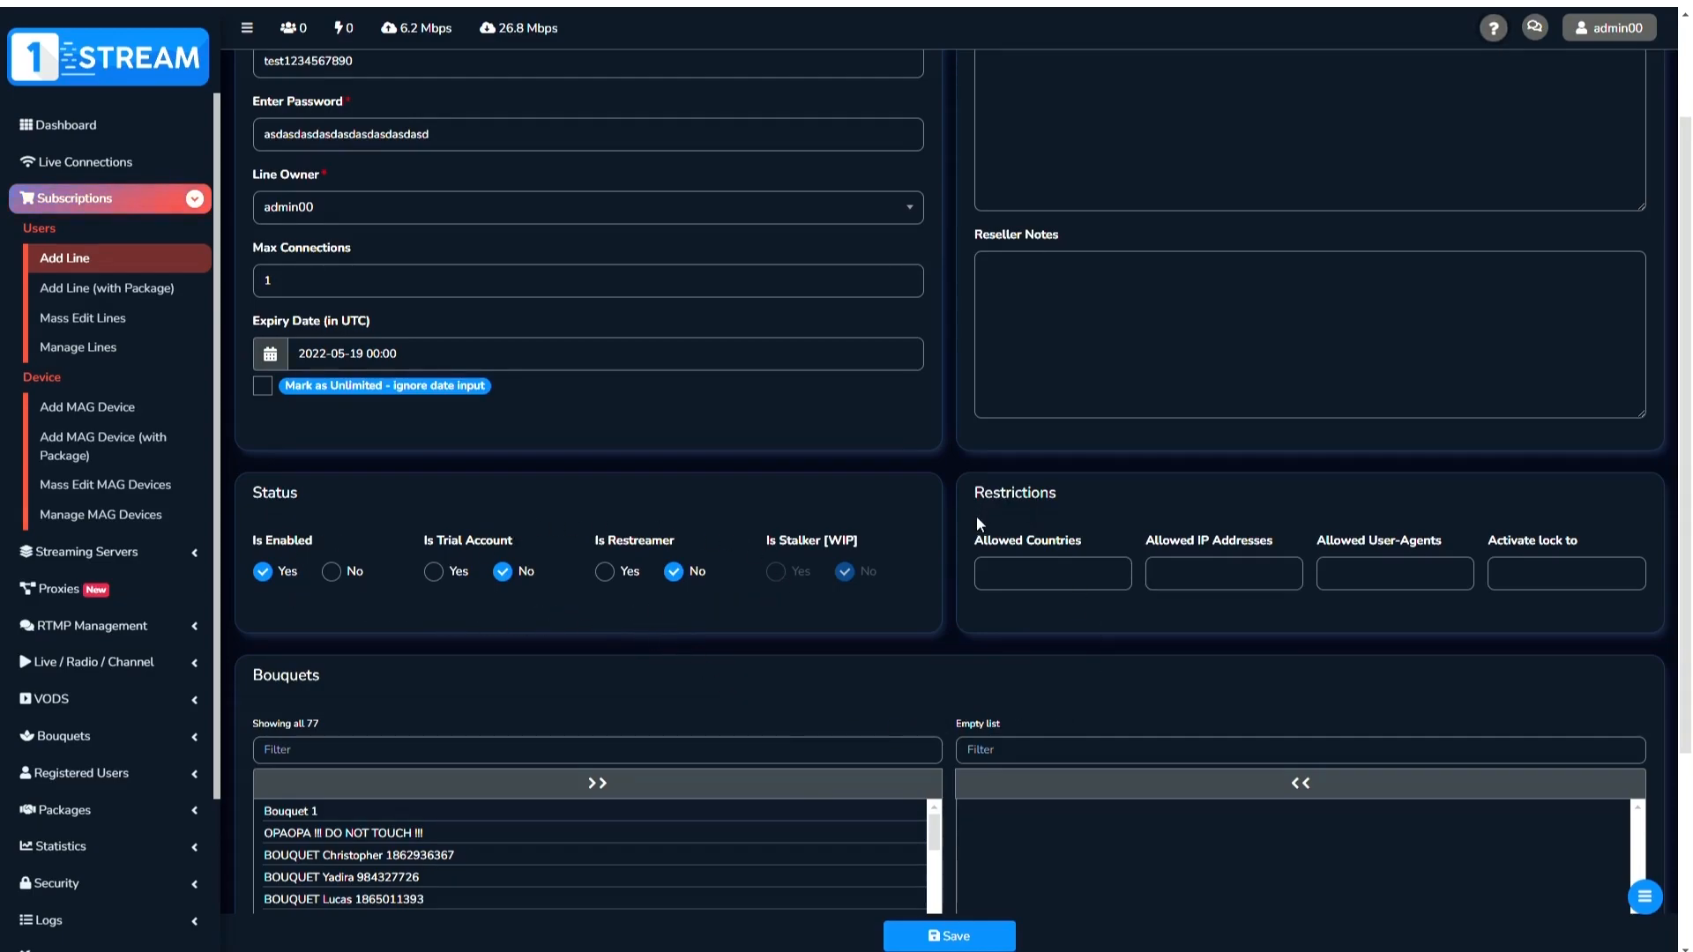
# Allow Åland Islands, adding and then removing Algeria so it stays the only allowed country.
pyautogui.click(1049, 572)
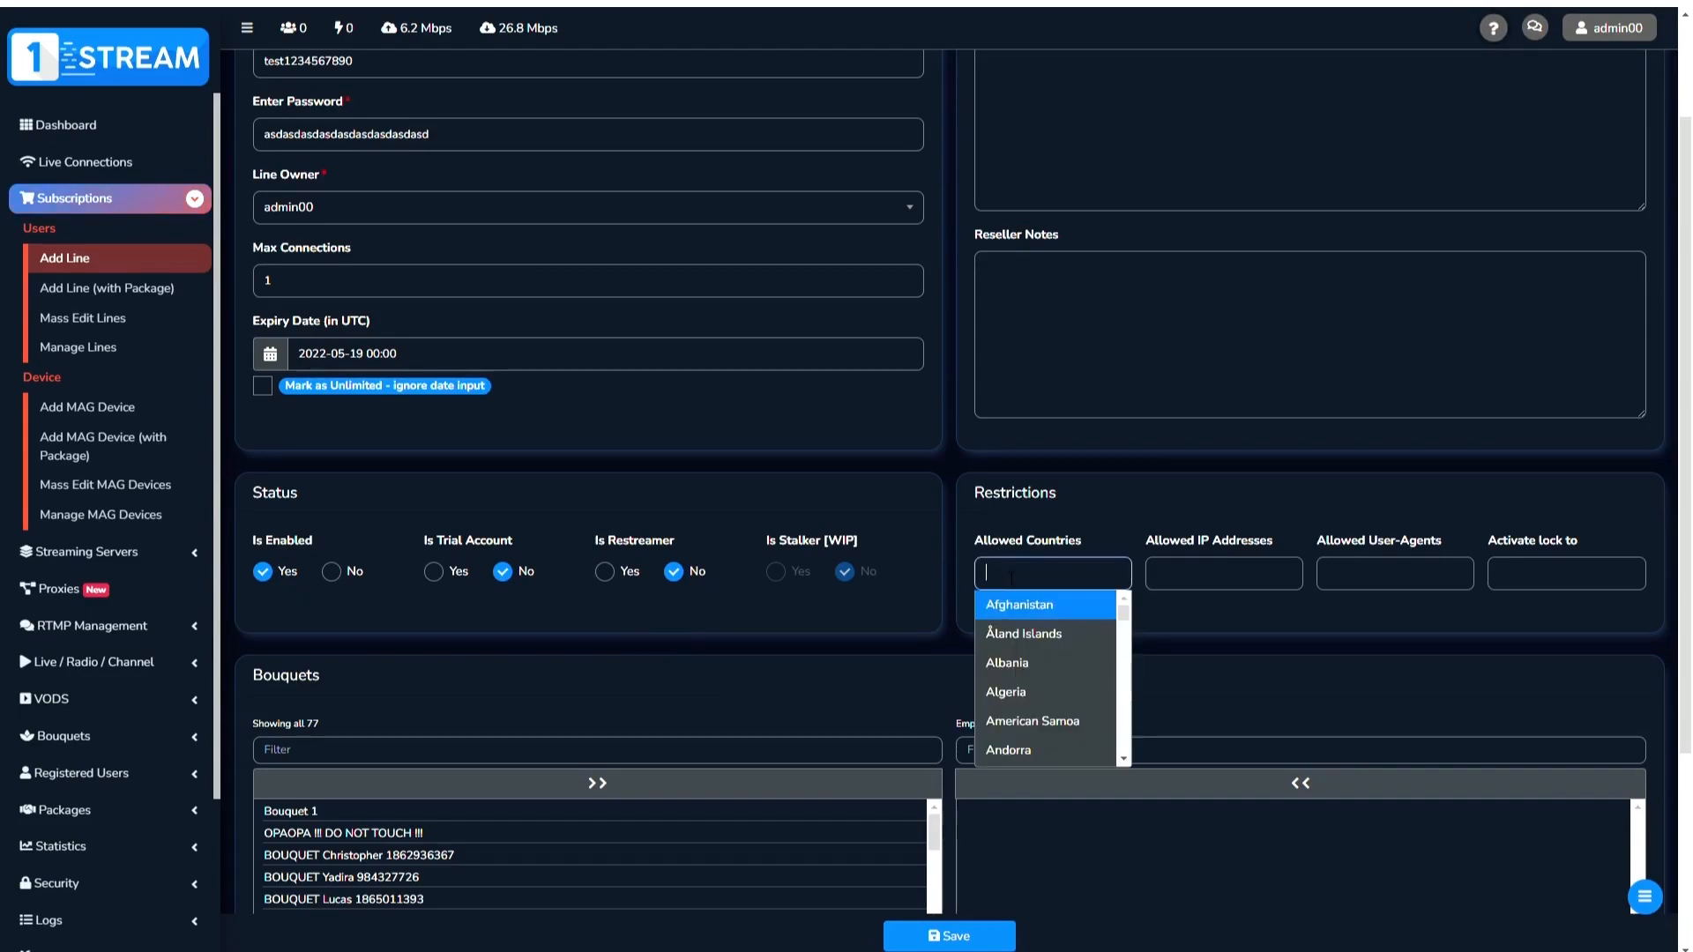
pyautogui.click(1021, 633)
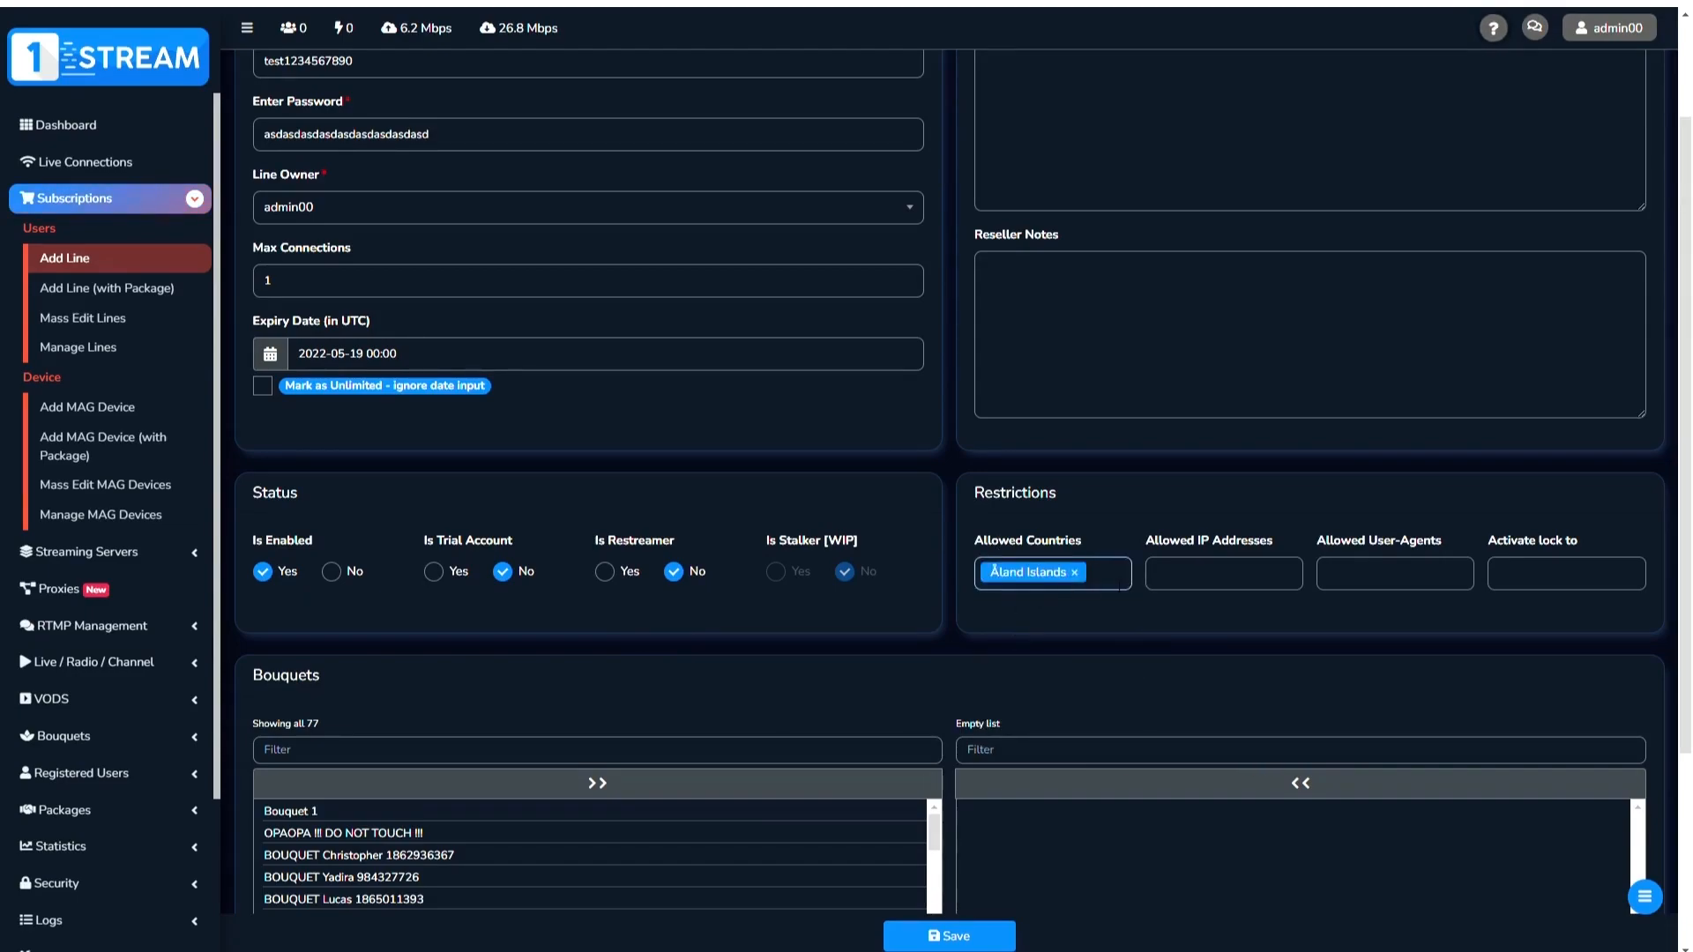
pyautogui.click(1051, 571)
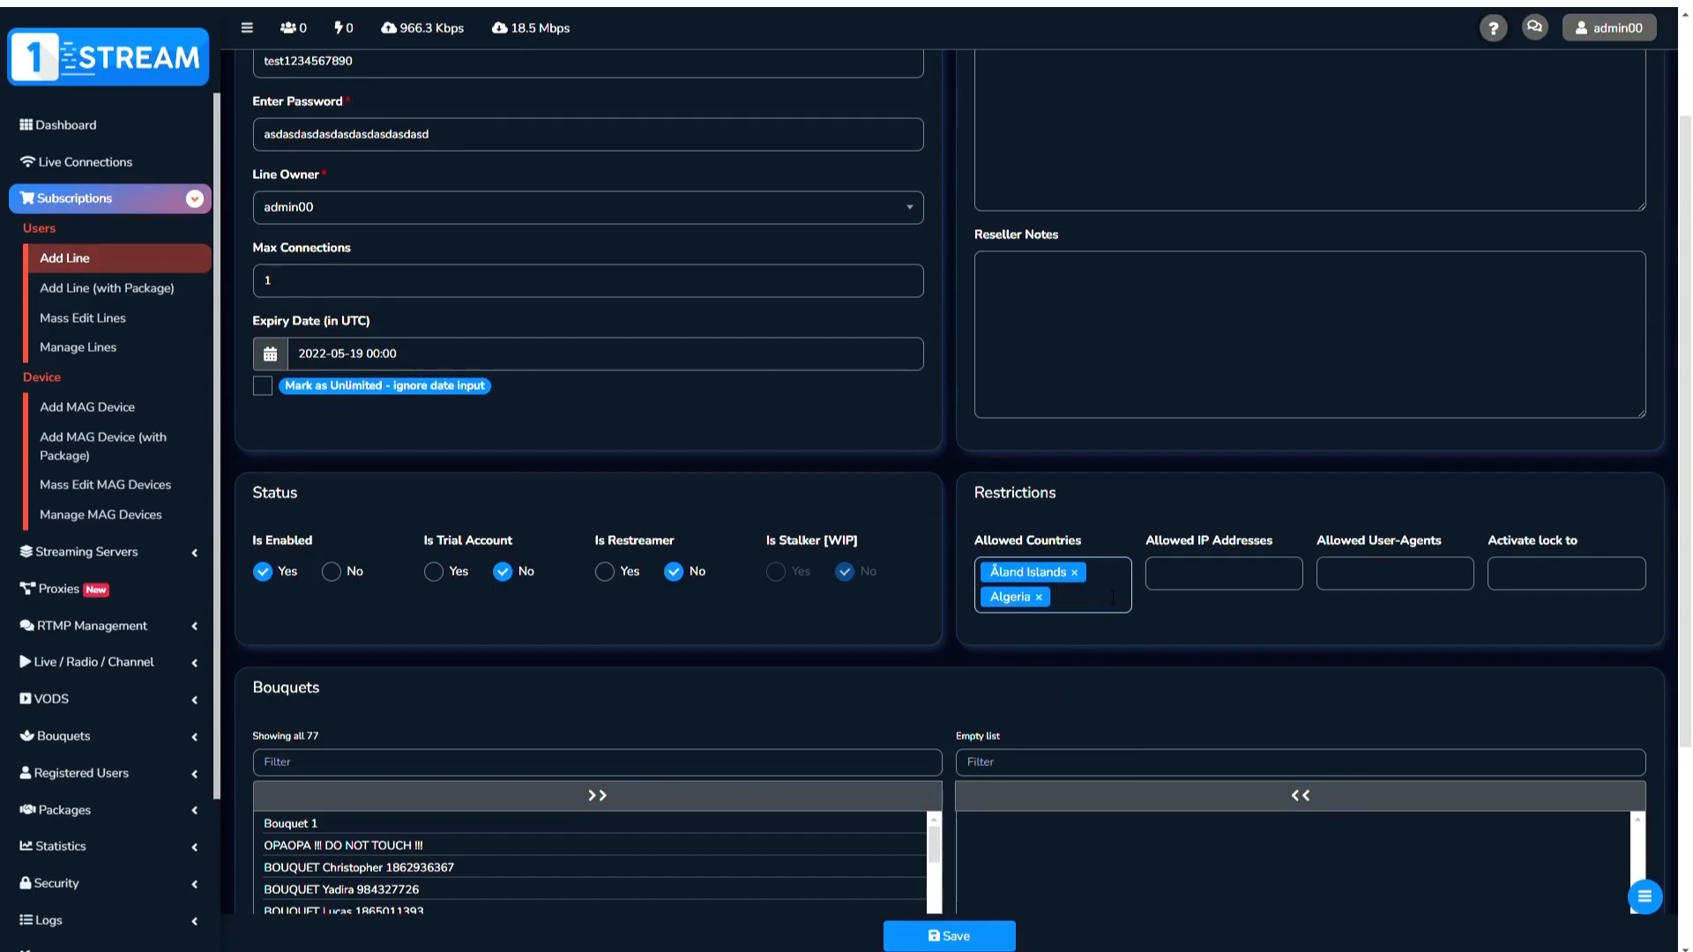
pyautogui.click(1052, 584)
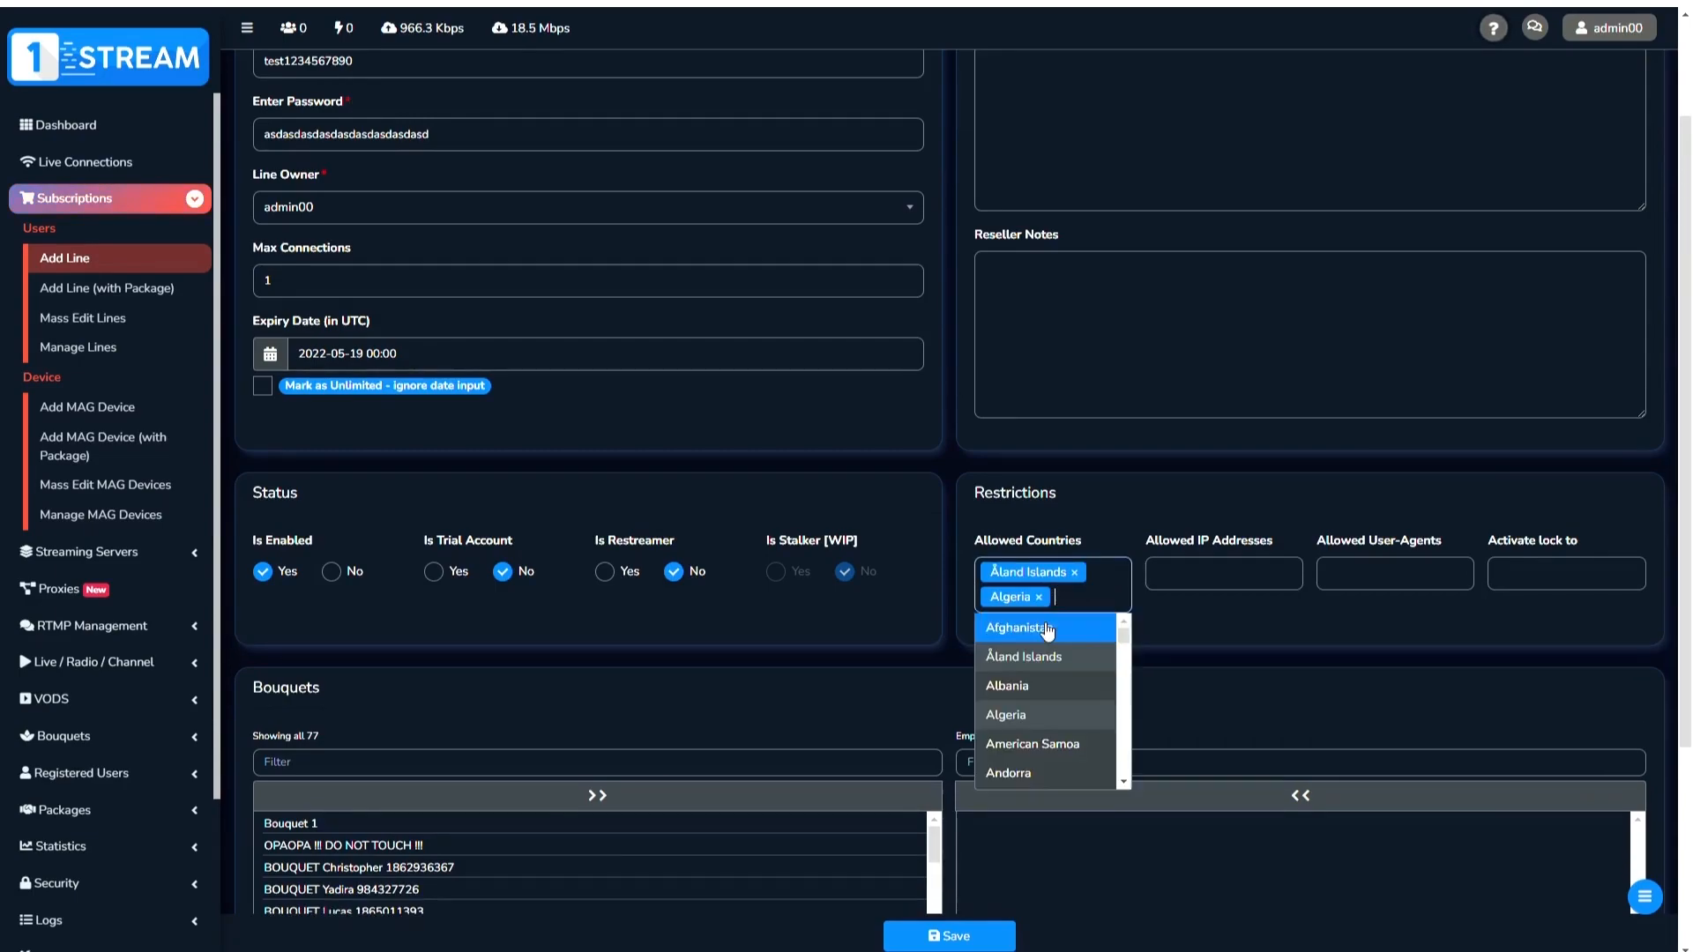
pyautogui.click(1035, 598)
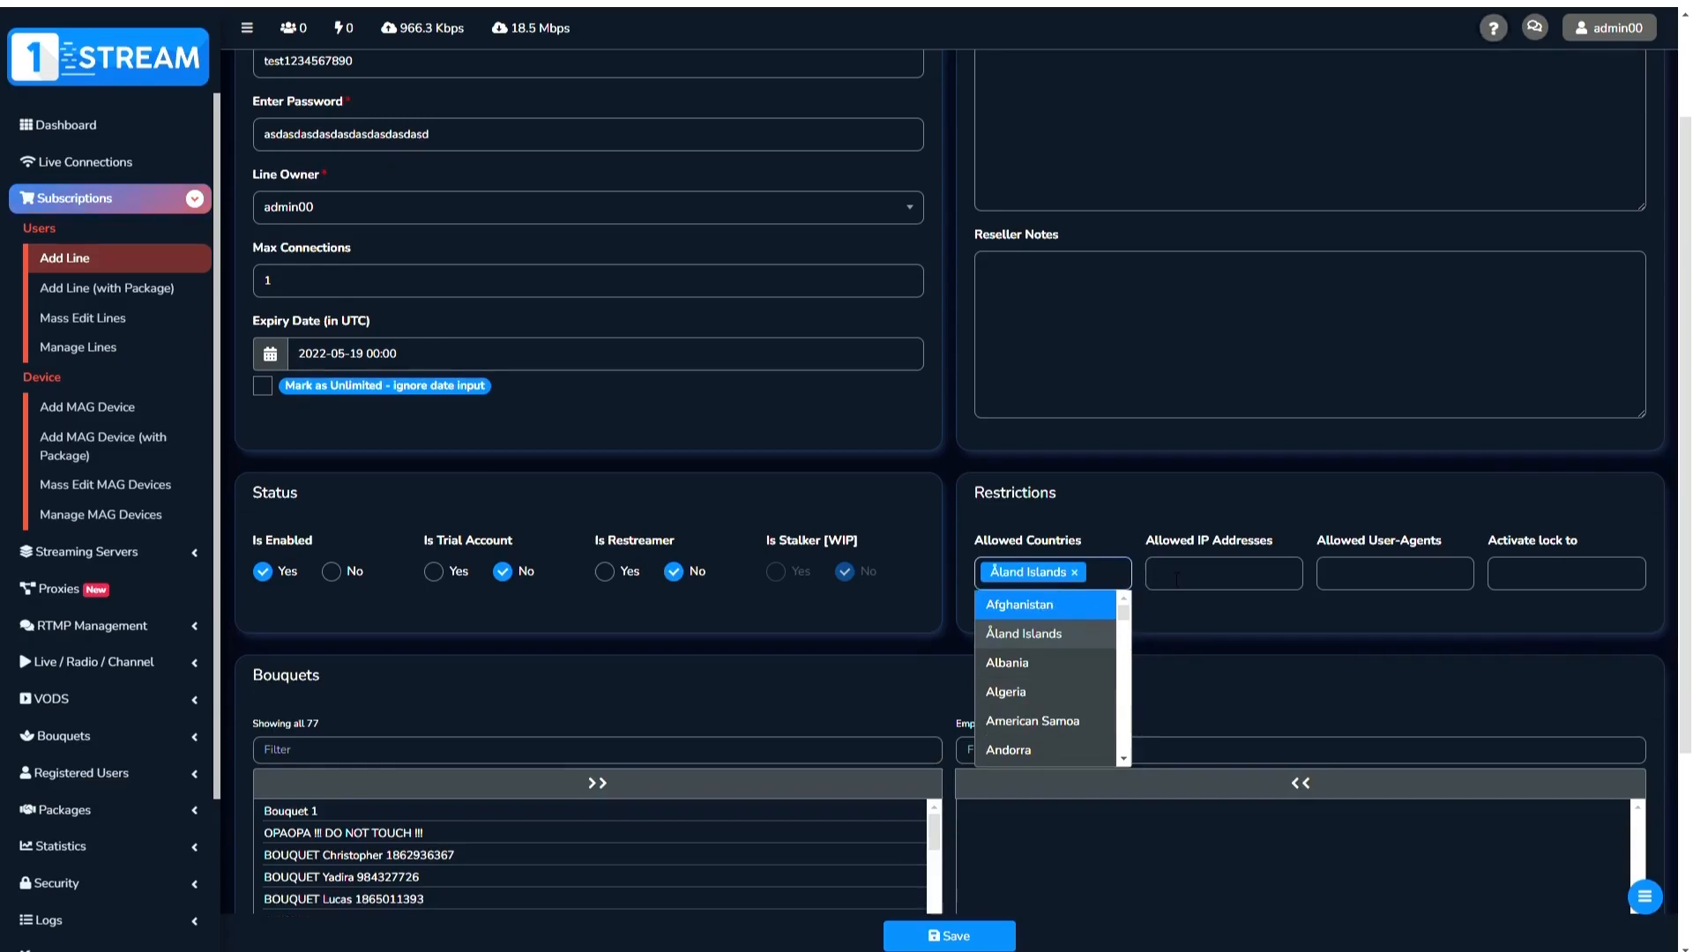
# Review the allowed IP addresses field and lock options, leaving Activate lock empty.
pyautogui.click(1224, 571)
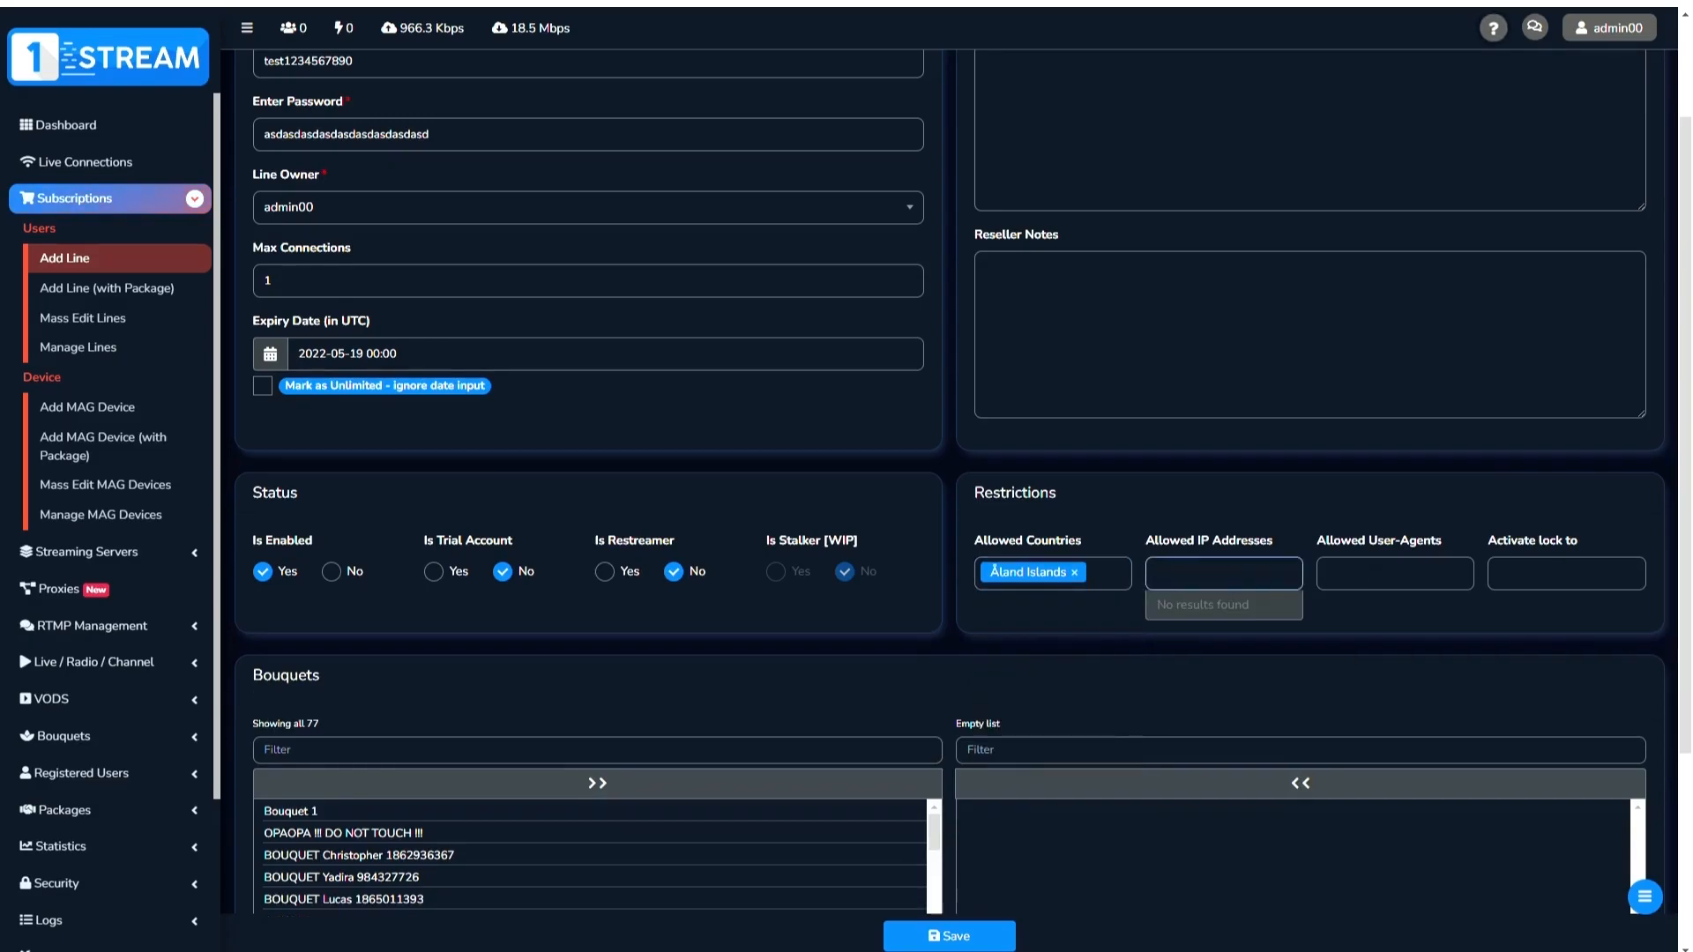
pyautogui.click(1564, 571)
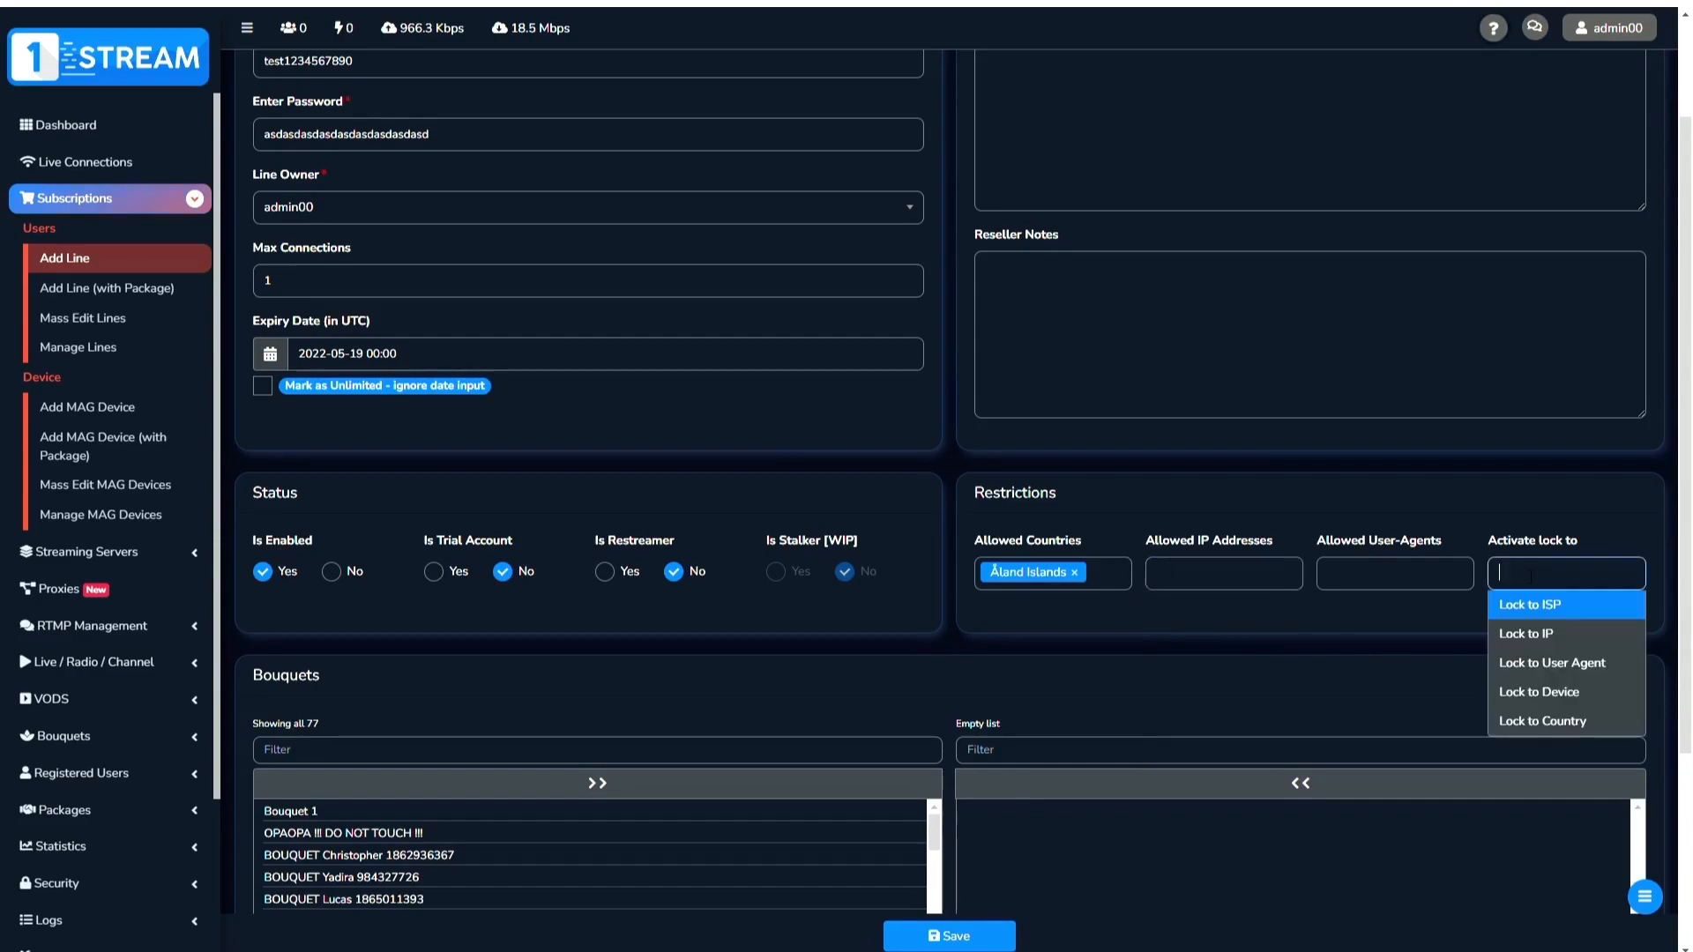
pyautogui.moveTo(1538, 615)
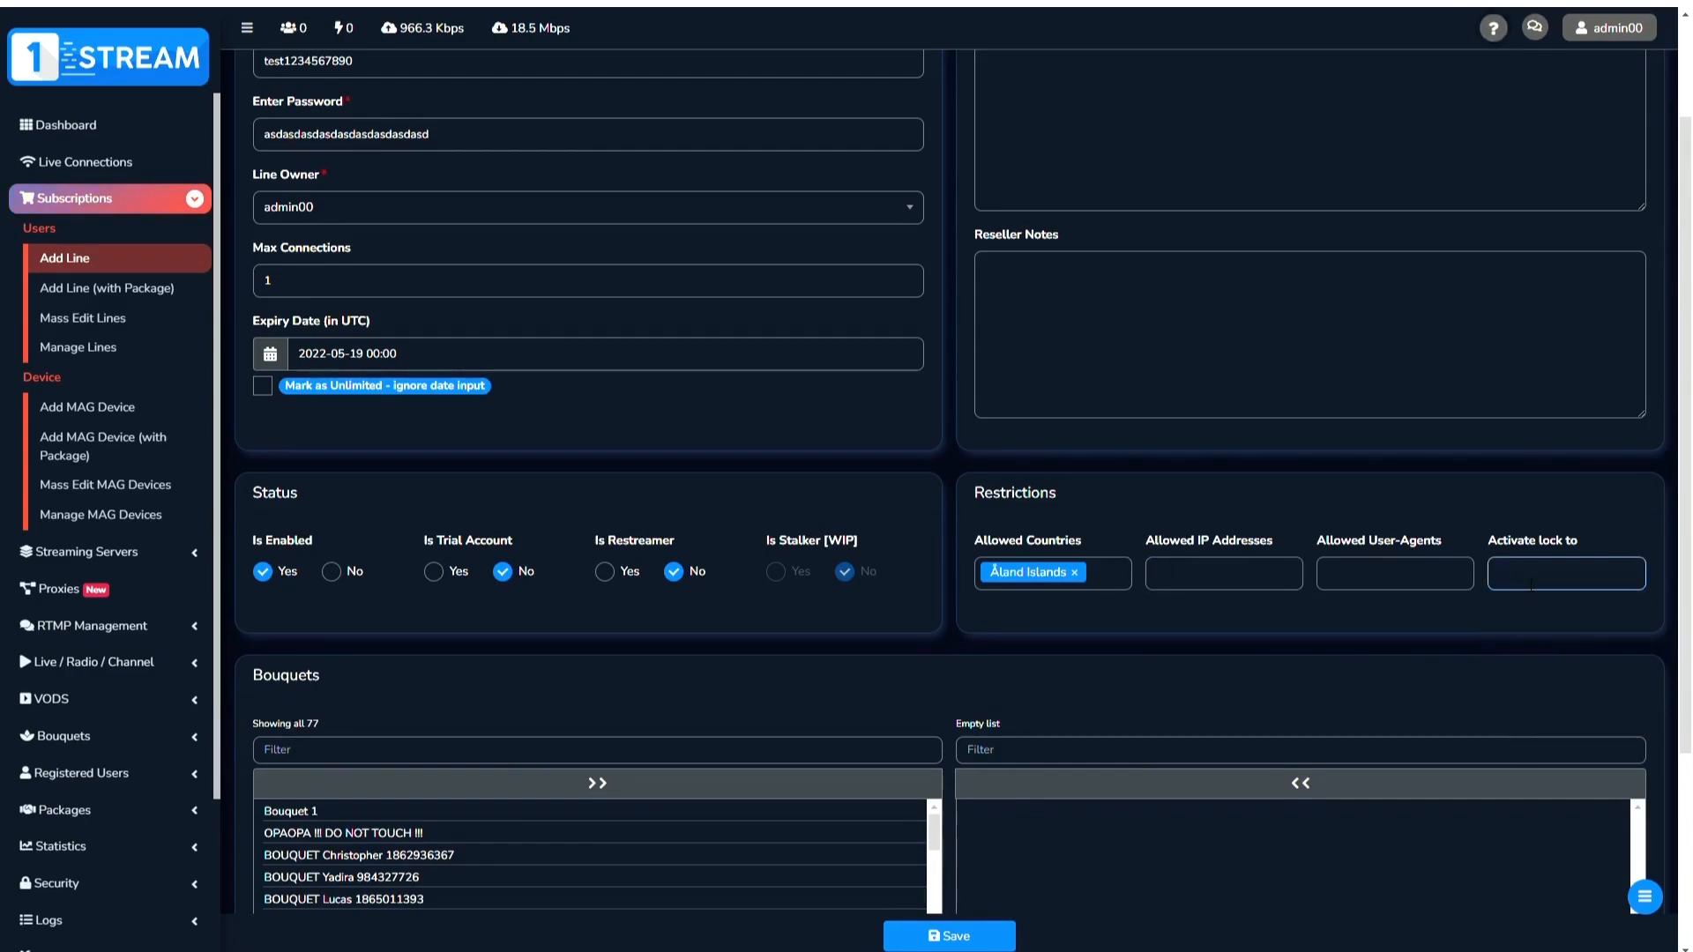
# Move all 77 bouquets to the assigned list and save the new line.
pyautogui.scroll(-3)
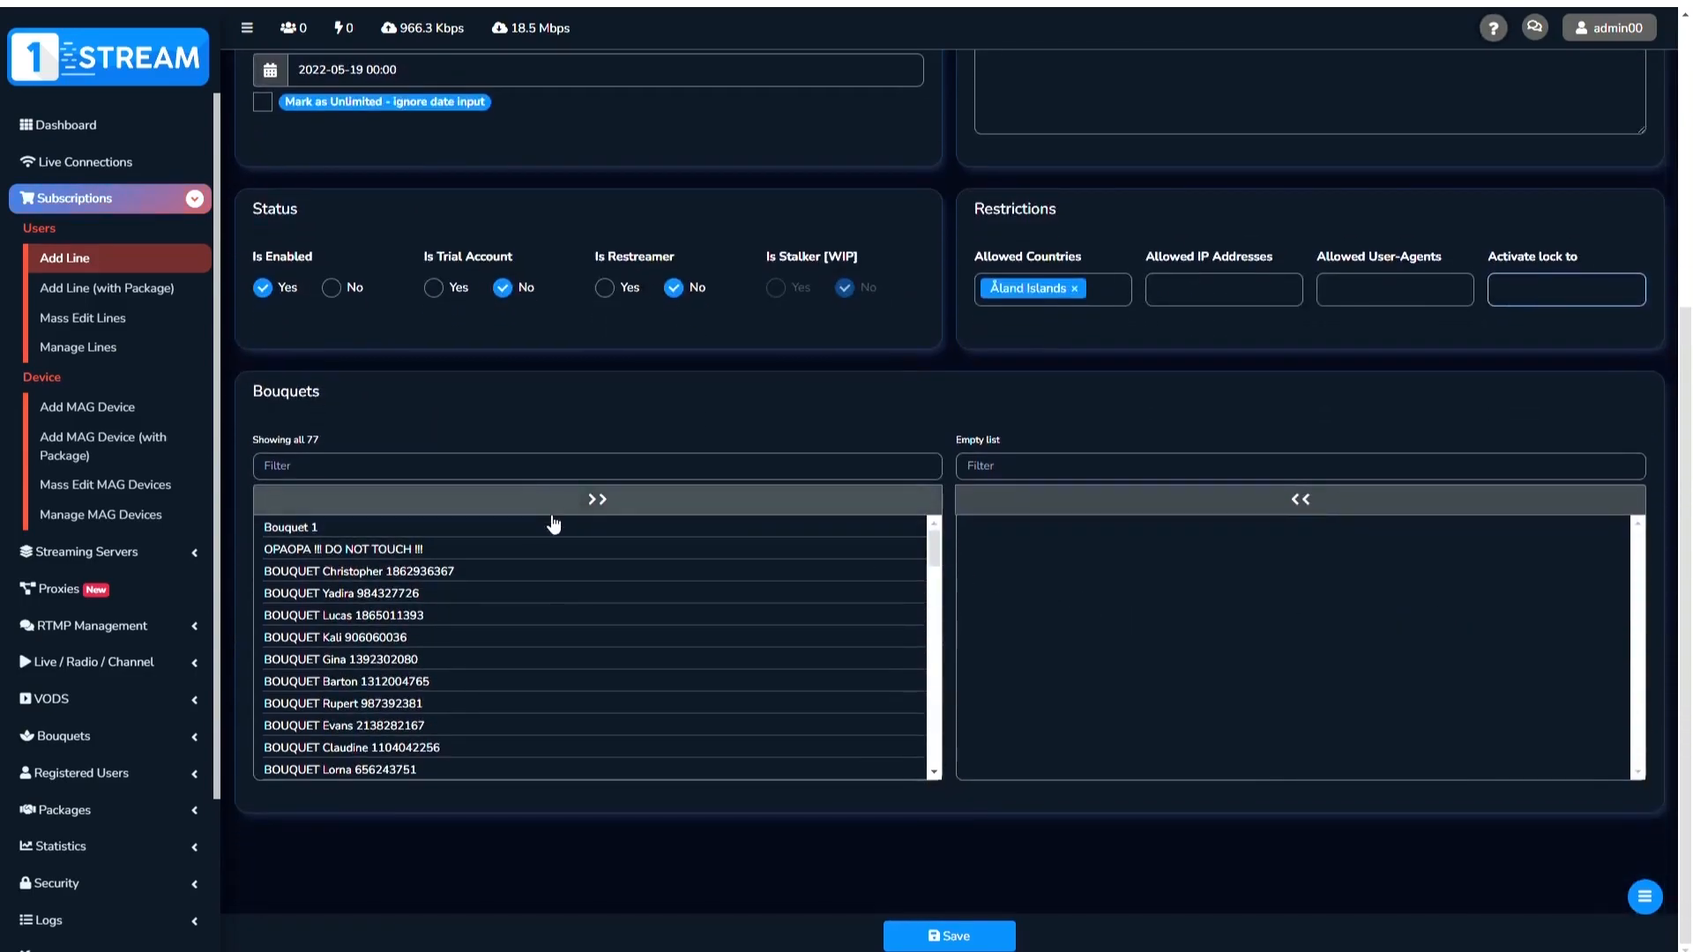
pyautogui.moveTo(562, 508)
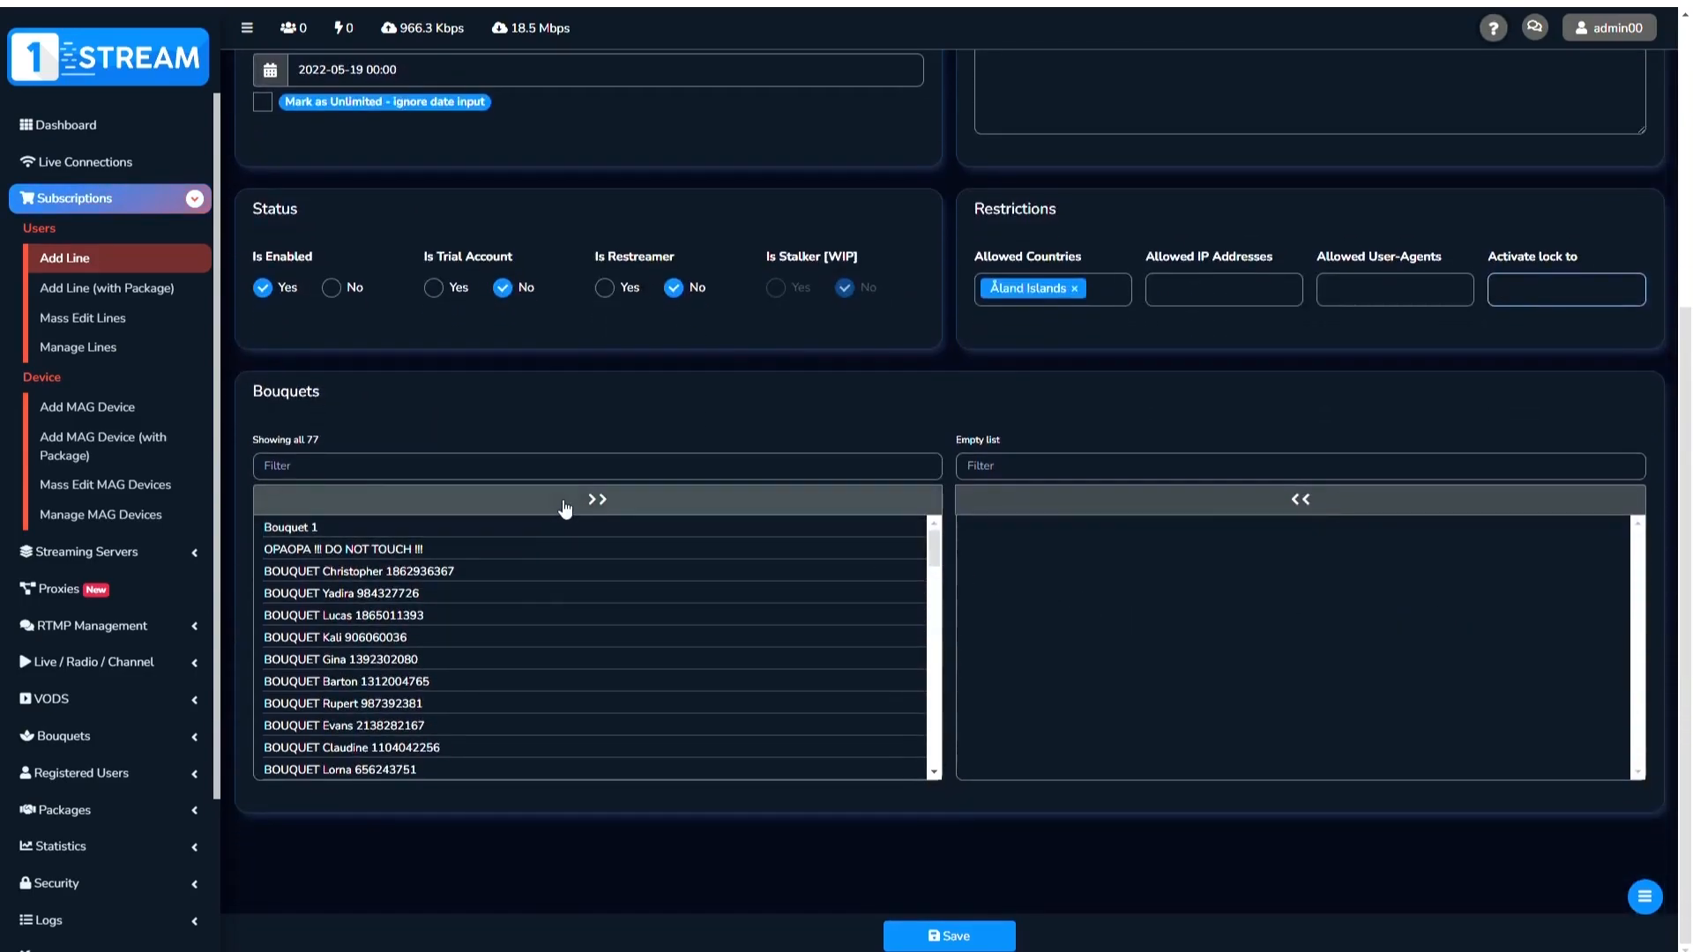
pyautogui.click(596, 499)
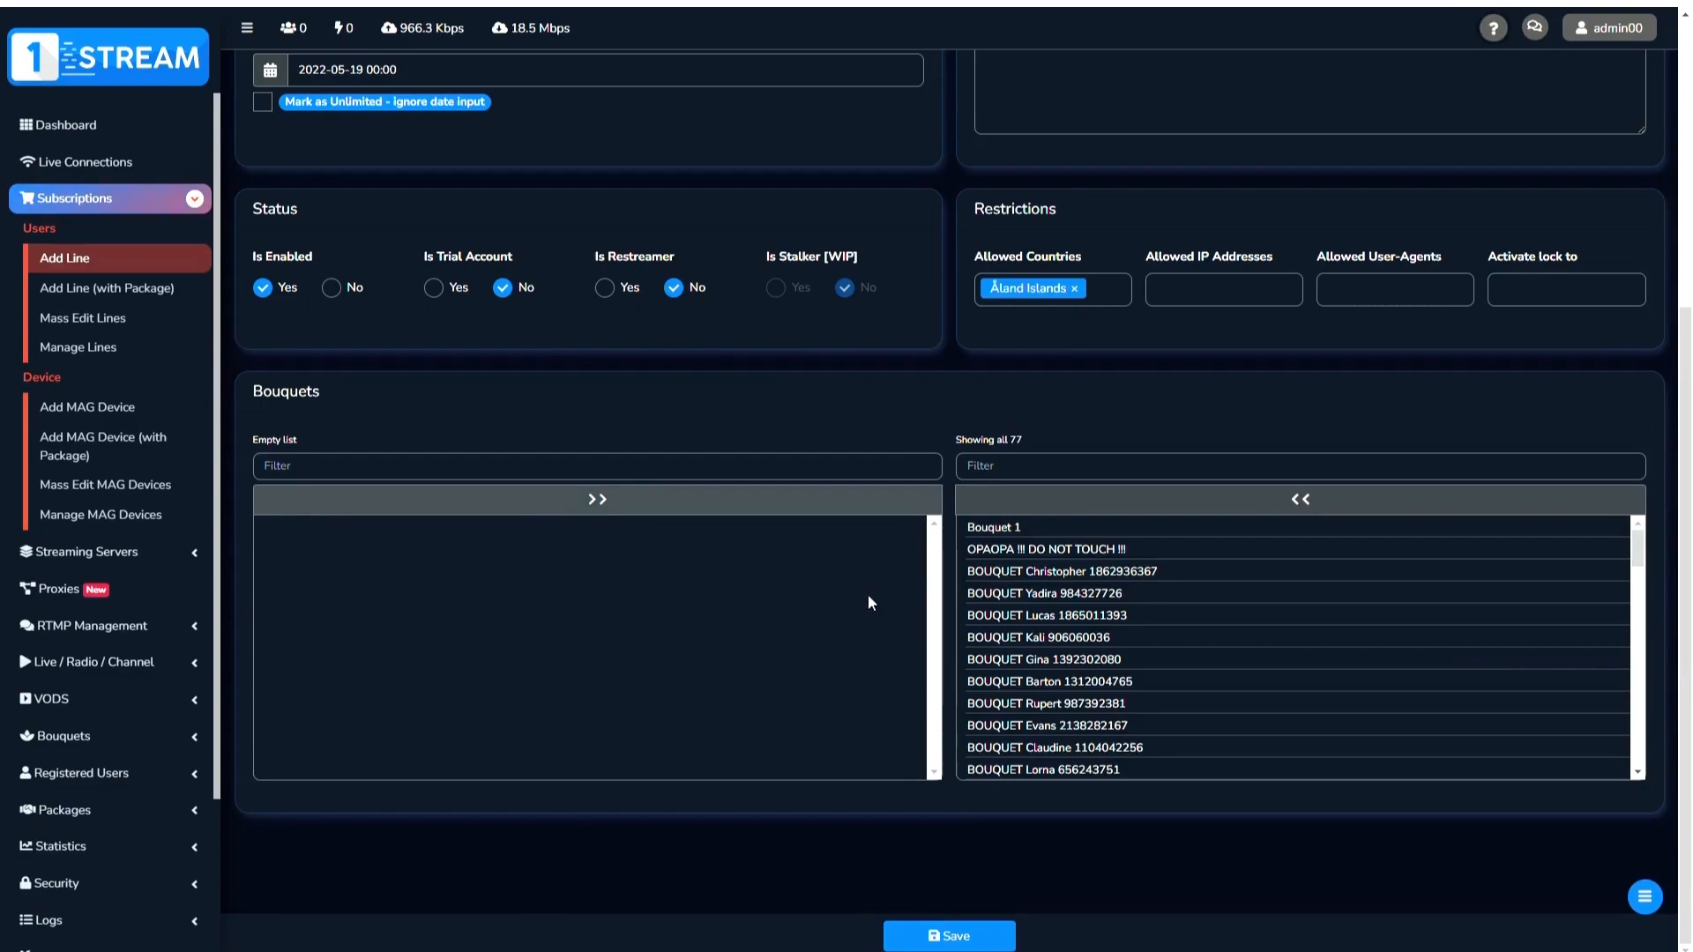
pyautogui.scroll(-3)
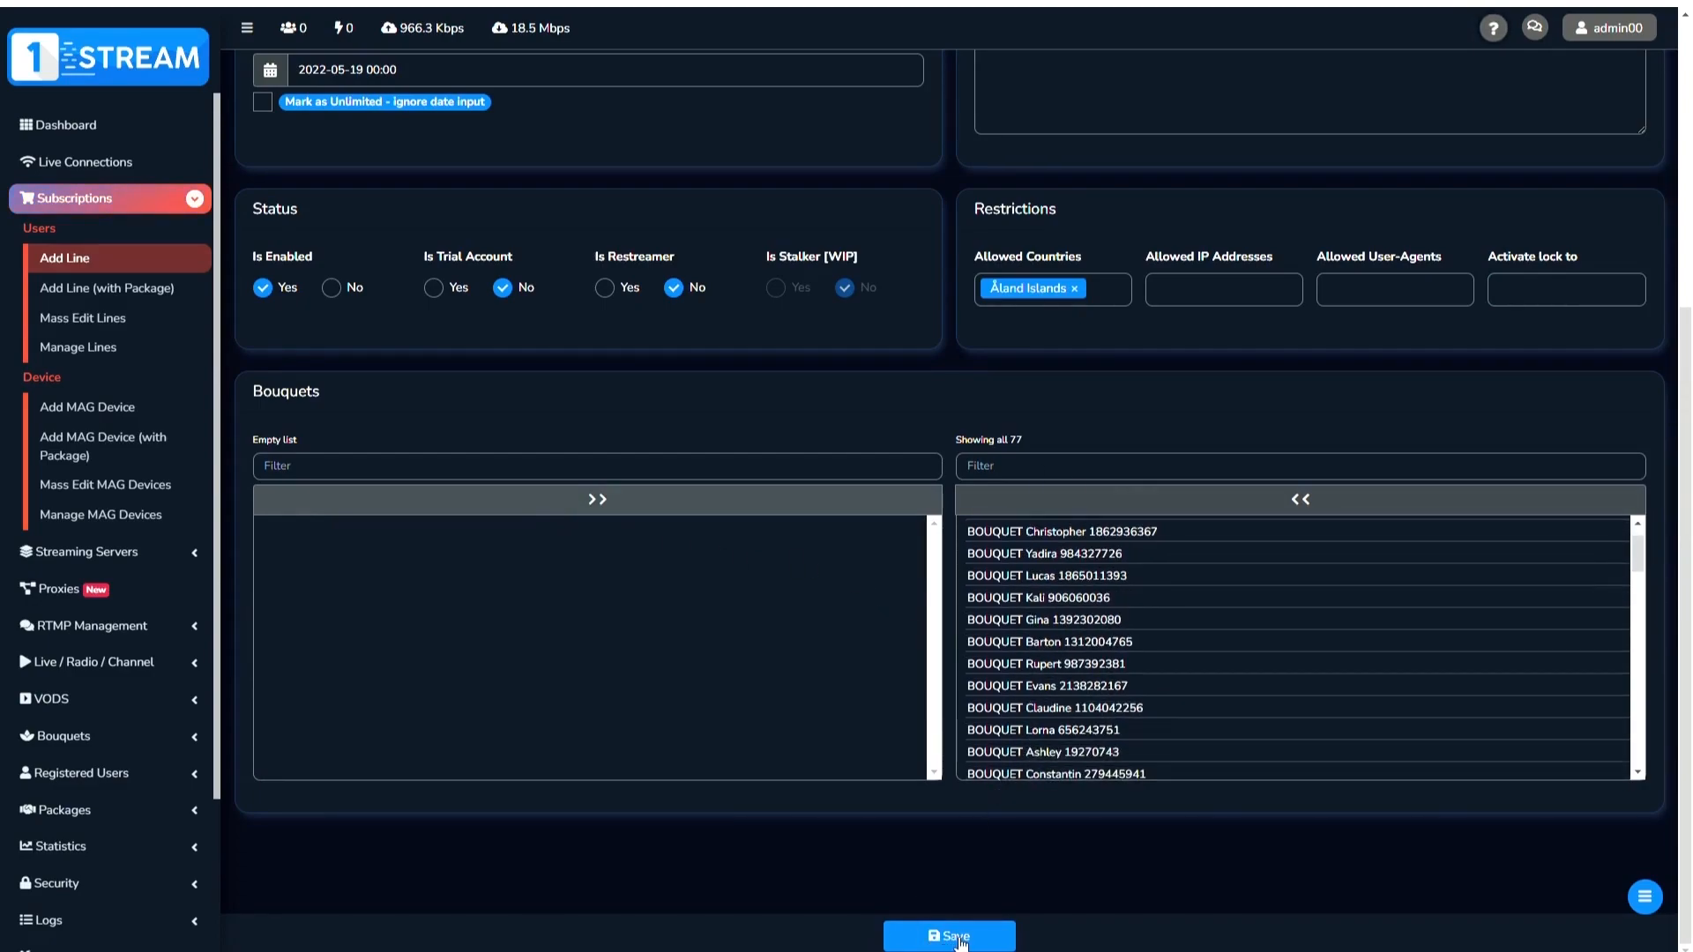
pyautogui.click(949, 936)
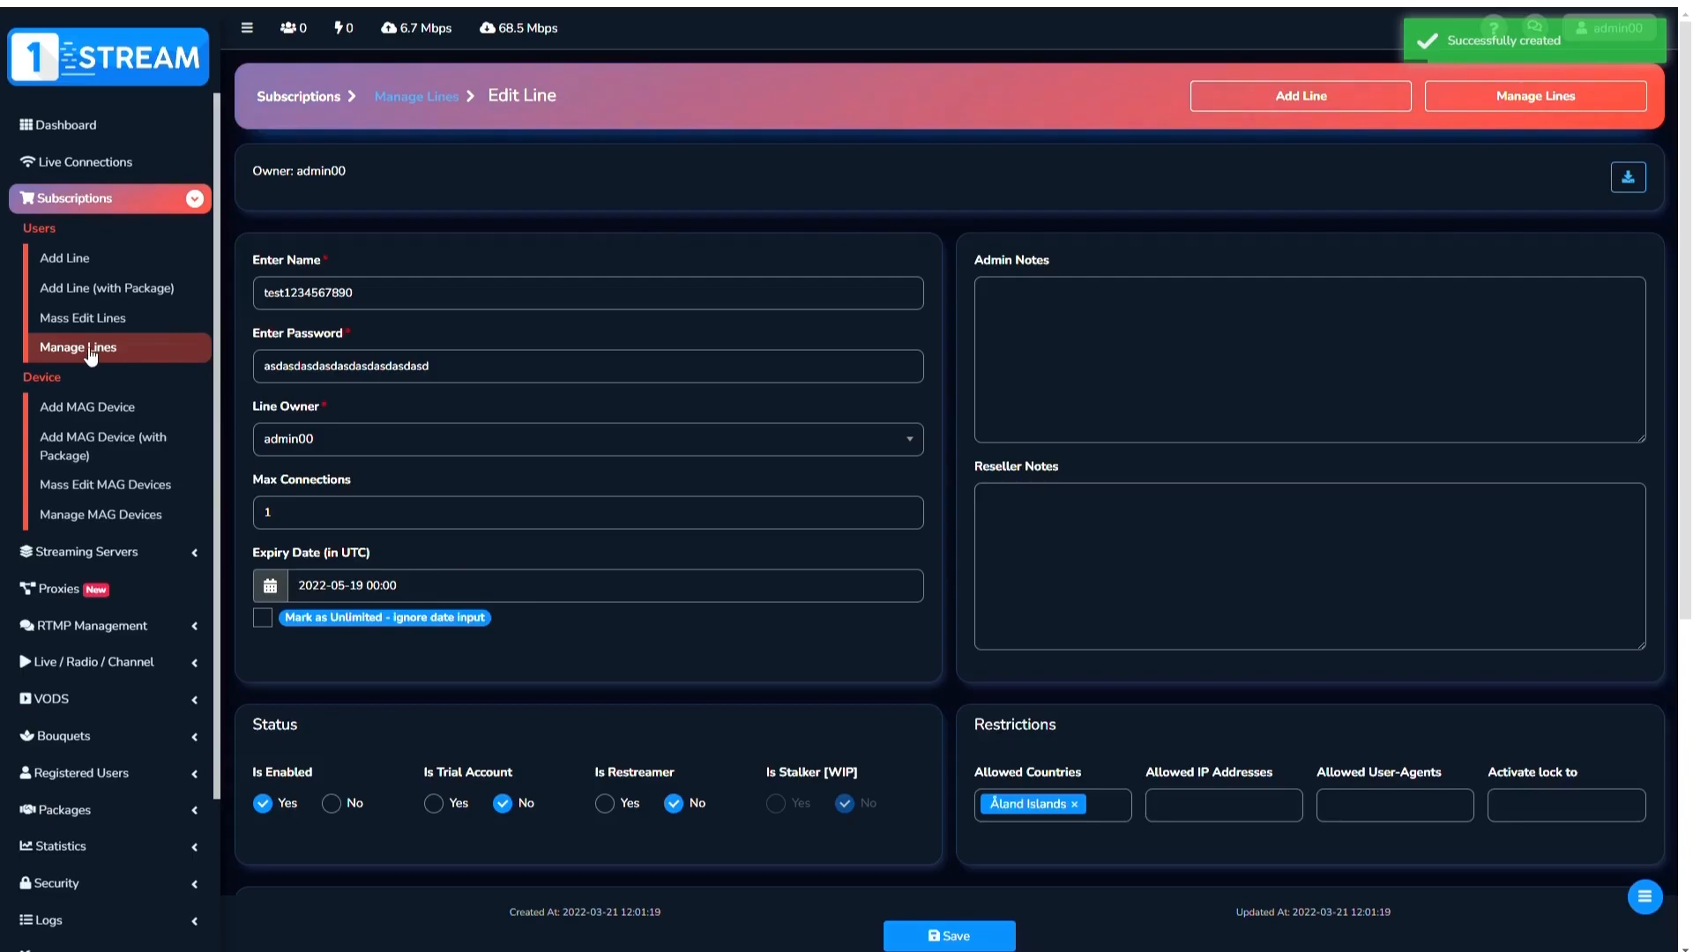
pyautogui.click(76, 347)
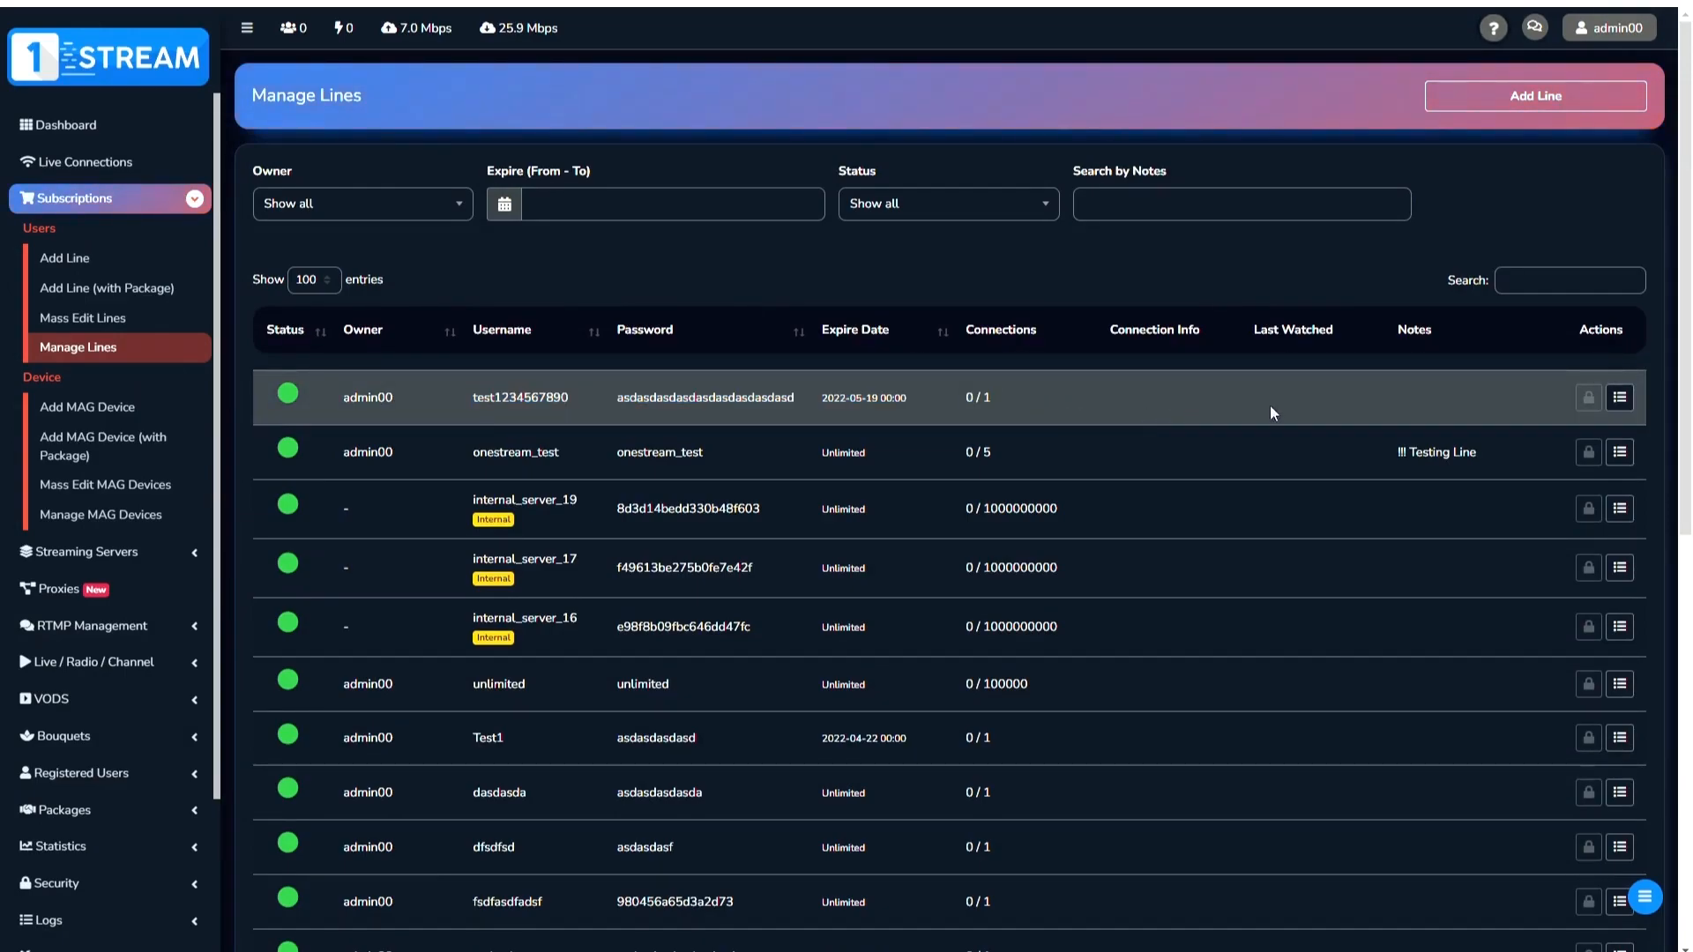
pyautogui.click(1619, 396)
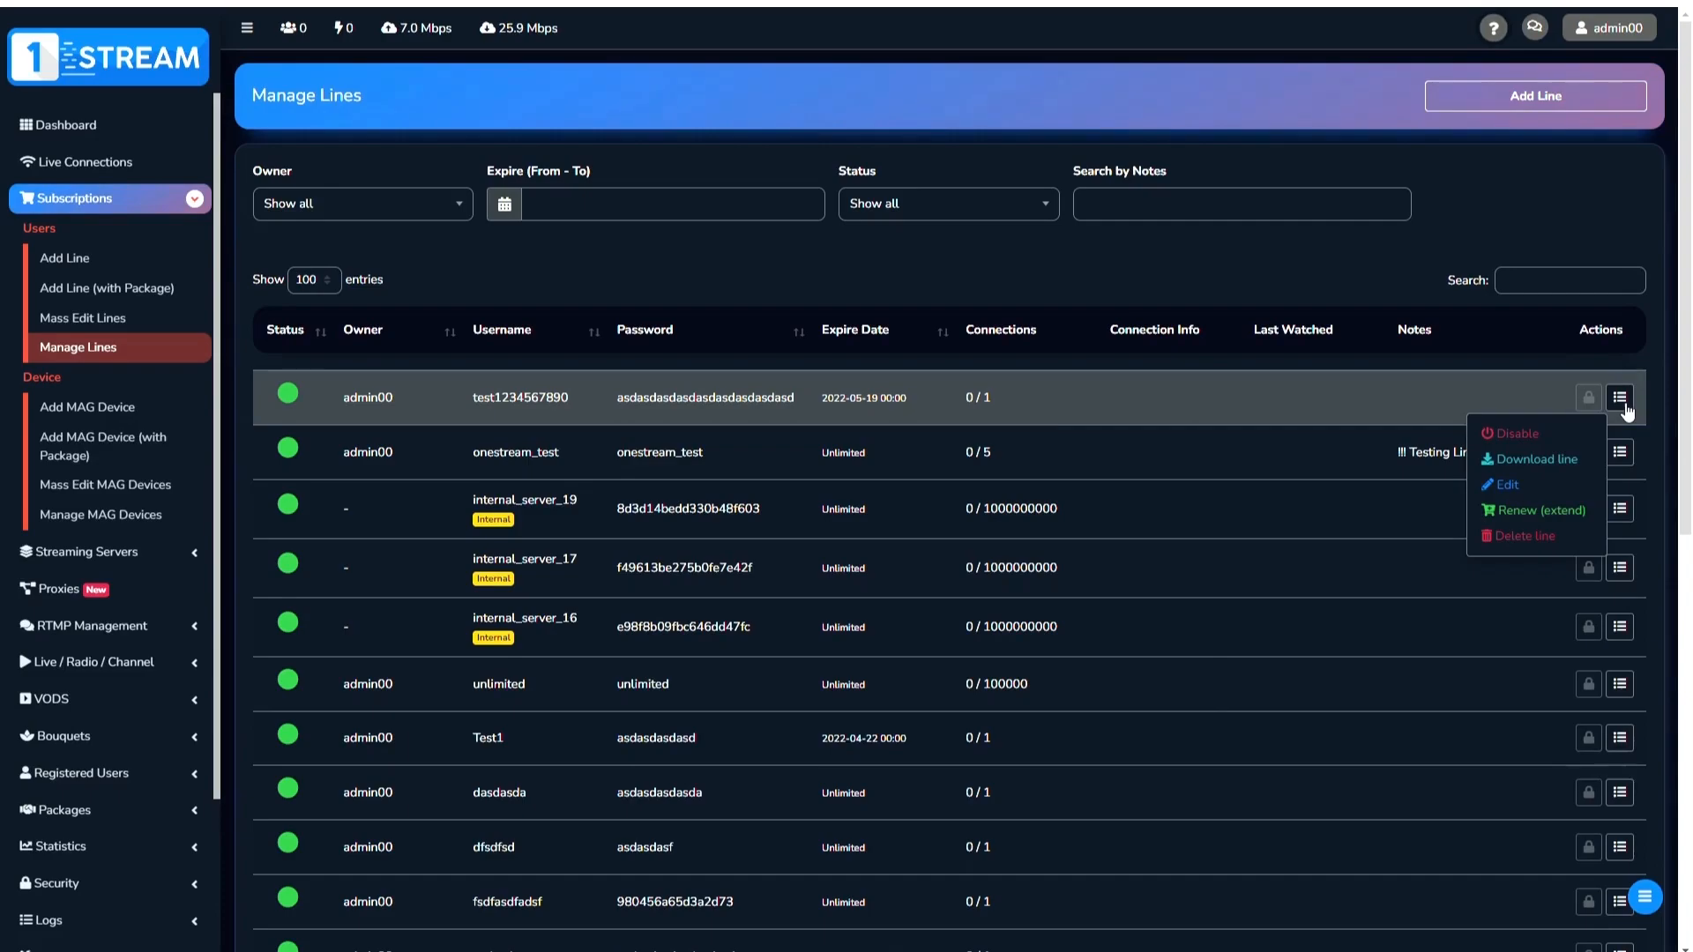
pyautogui.moveTo(1530, 509)
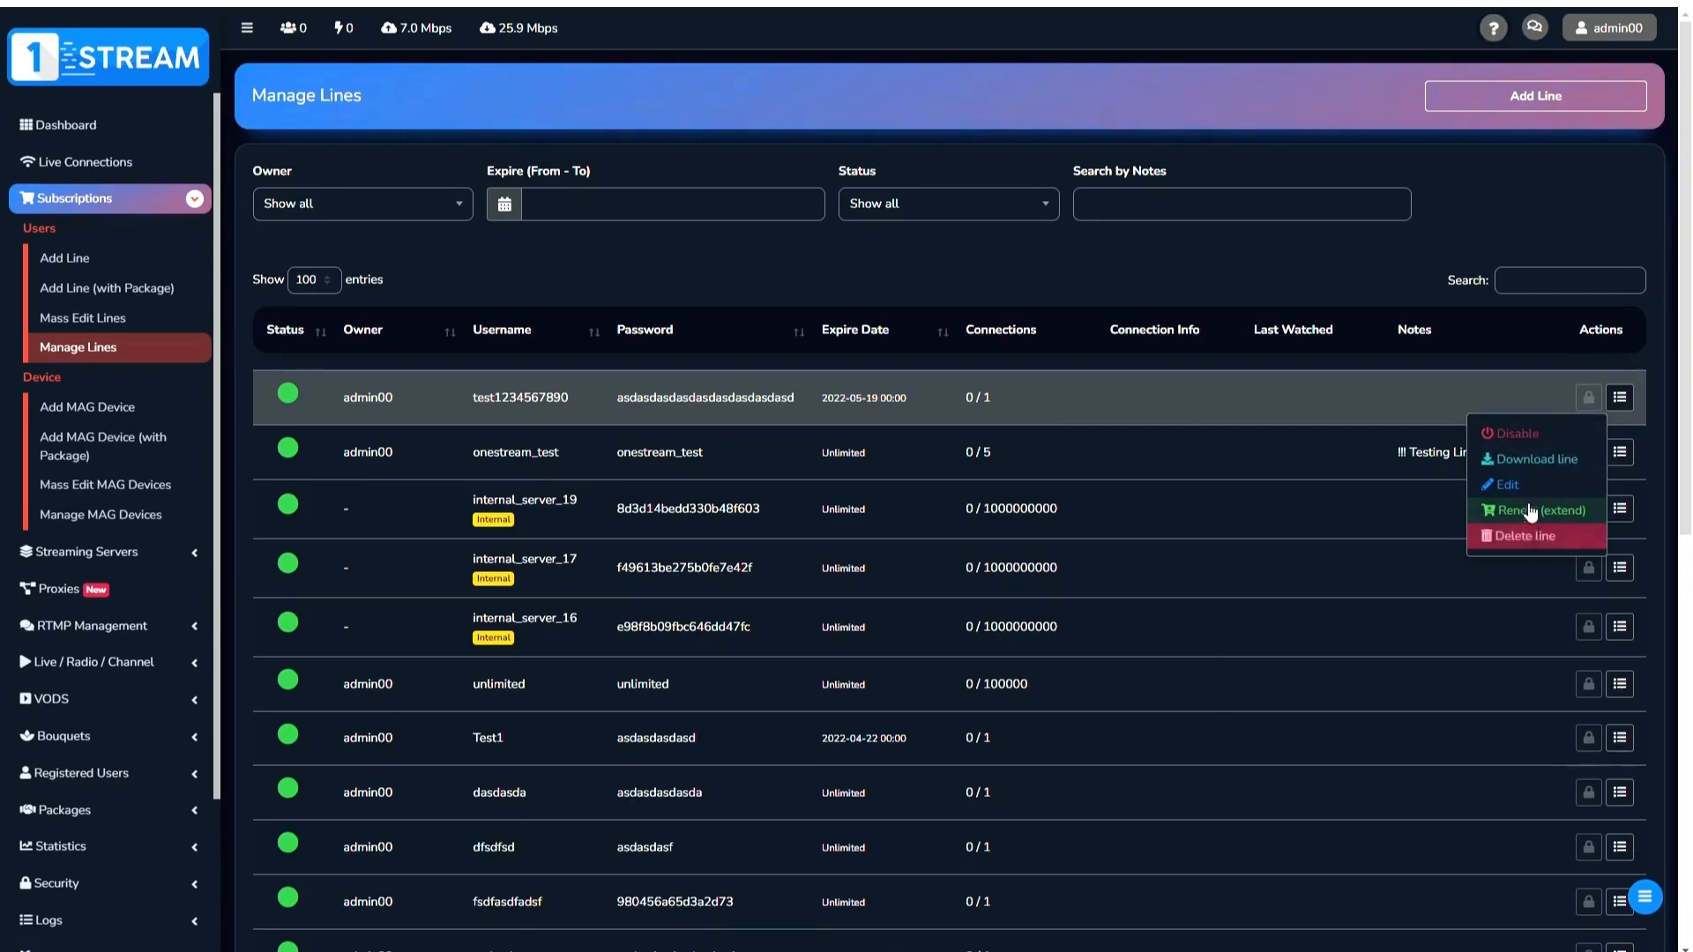
pyautogui.moveTo(1580, 215)
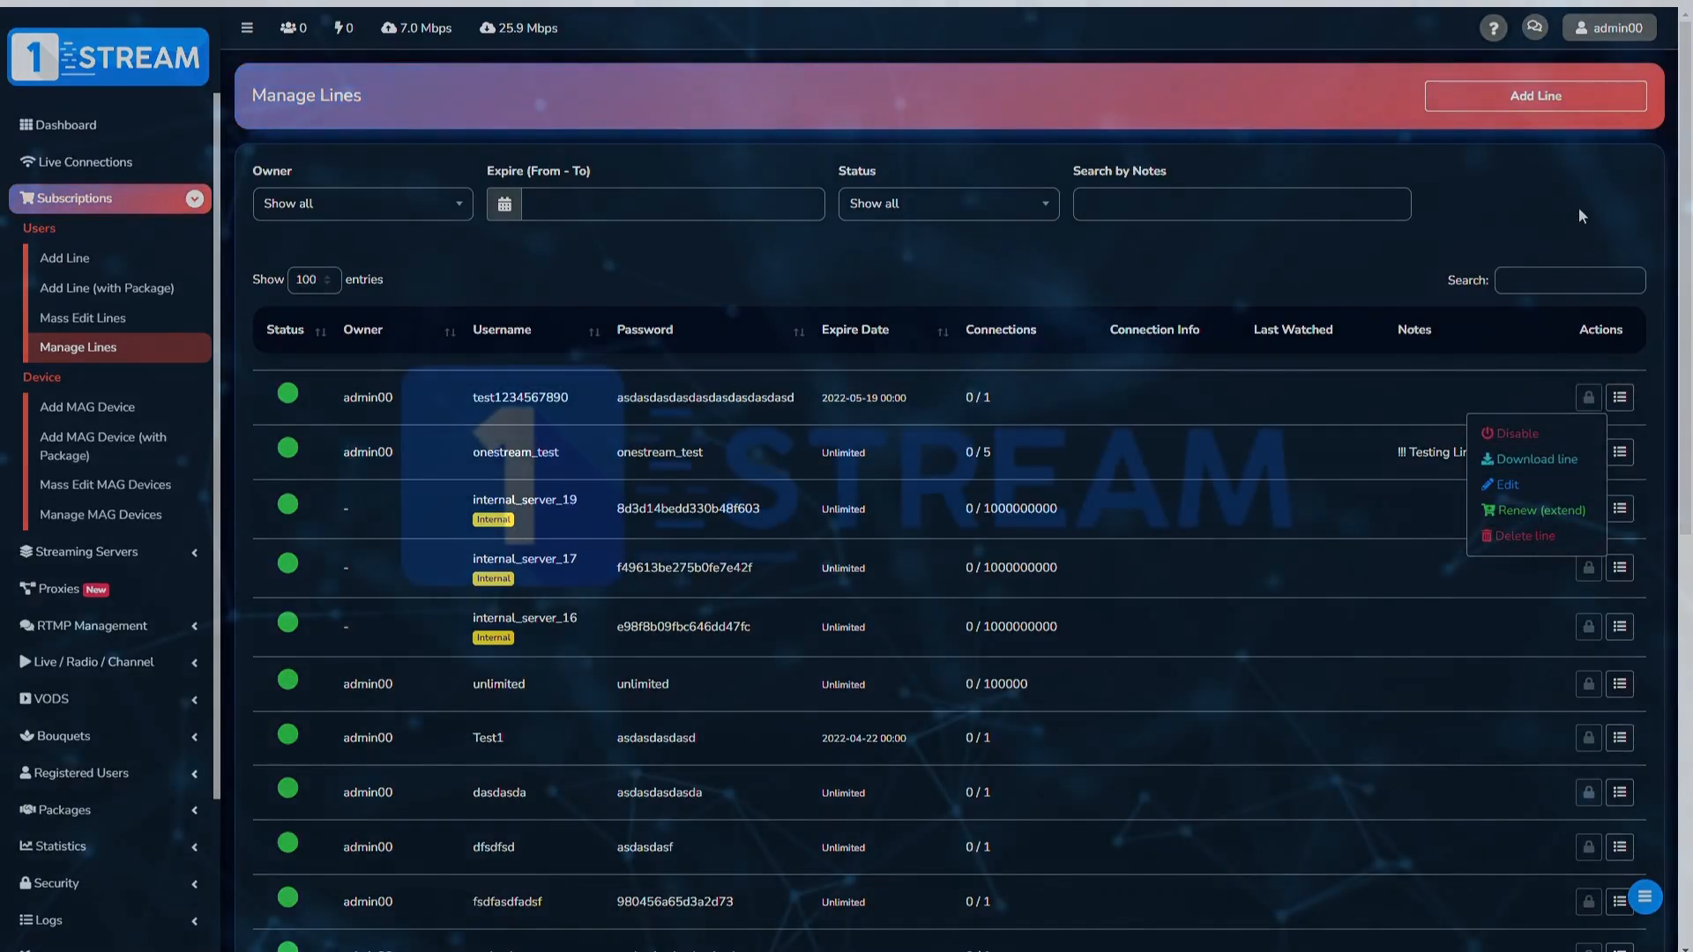